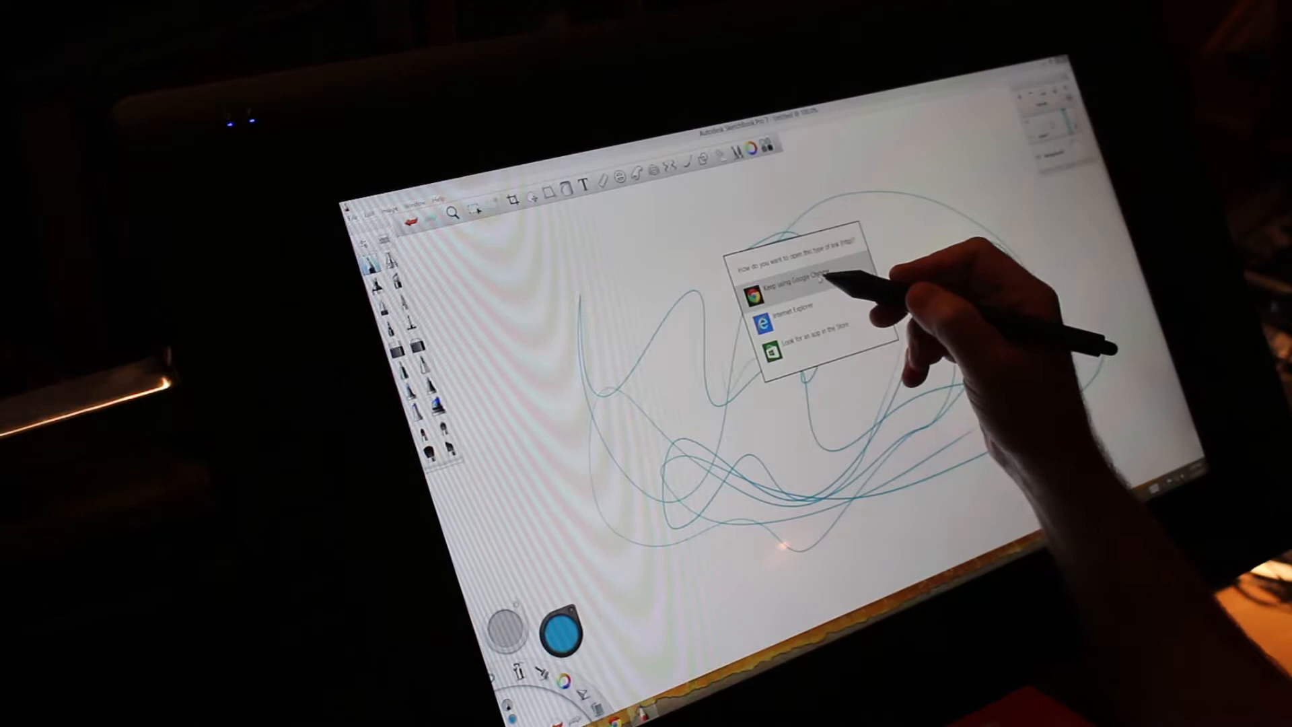
Keep using Google Chrome and run the Java version check on java.com.
left_click(778, 283)
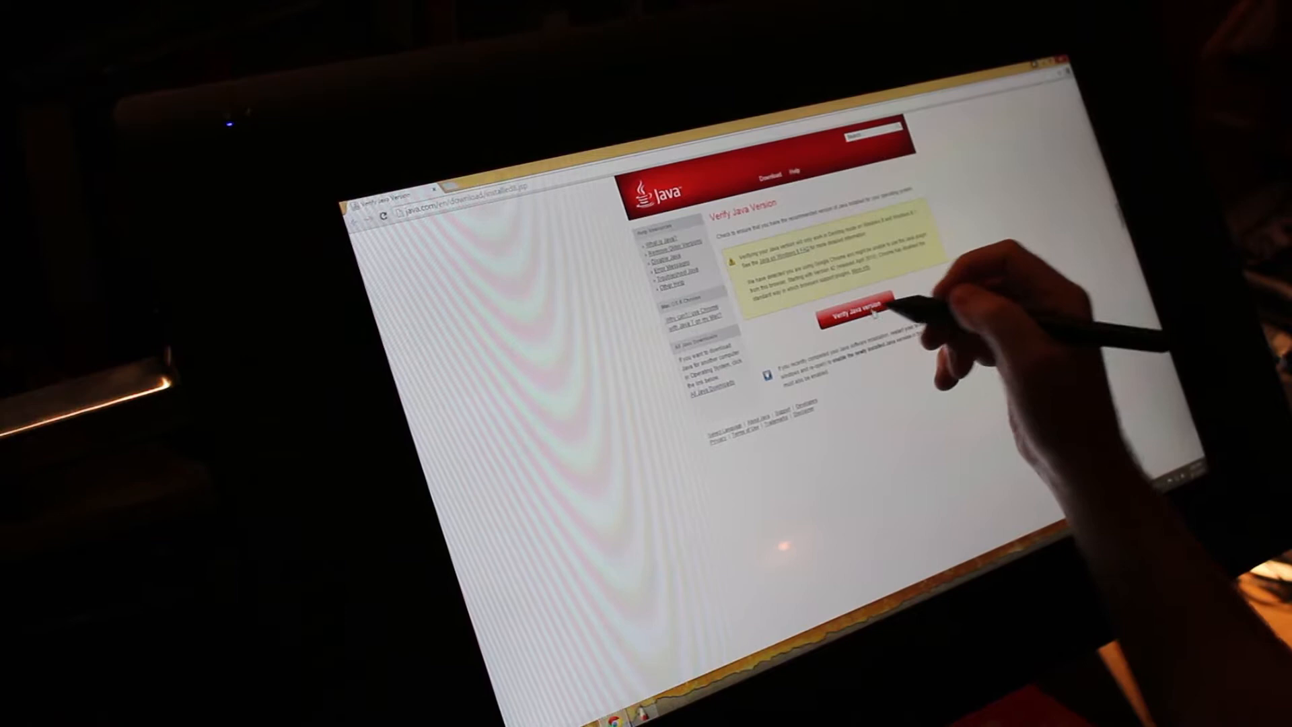
left_click(848, 313)
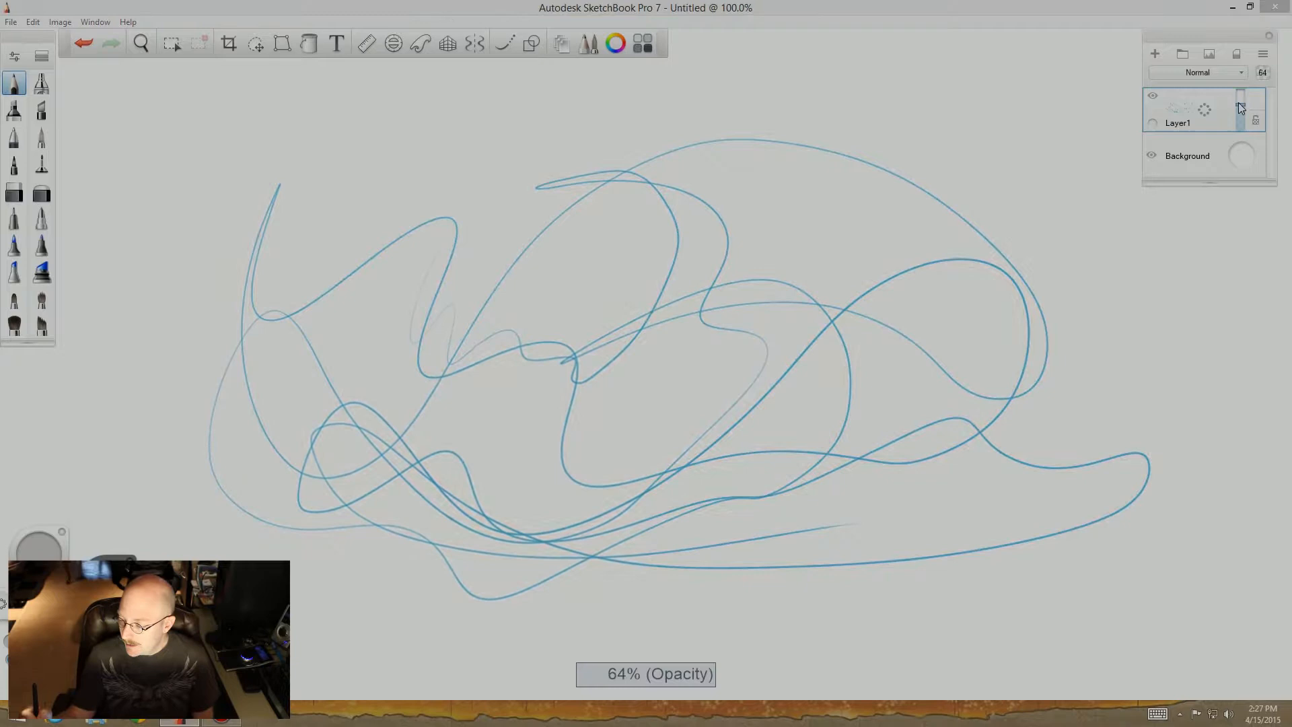
Lower Layer1's opacity to 48% and add a new Layer2 above it.
left_click_drag(1240, 107, 1239, 122)
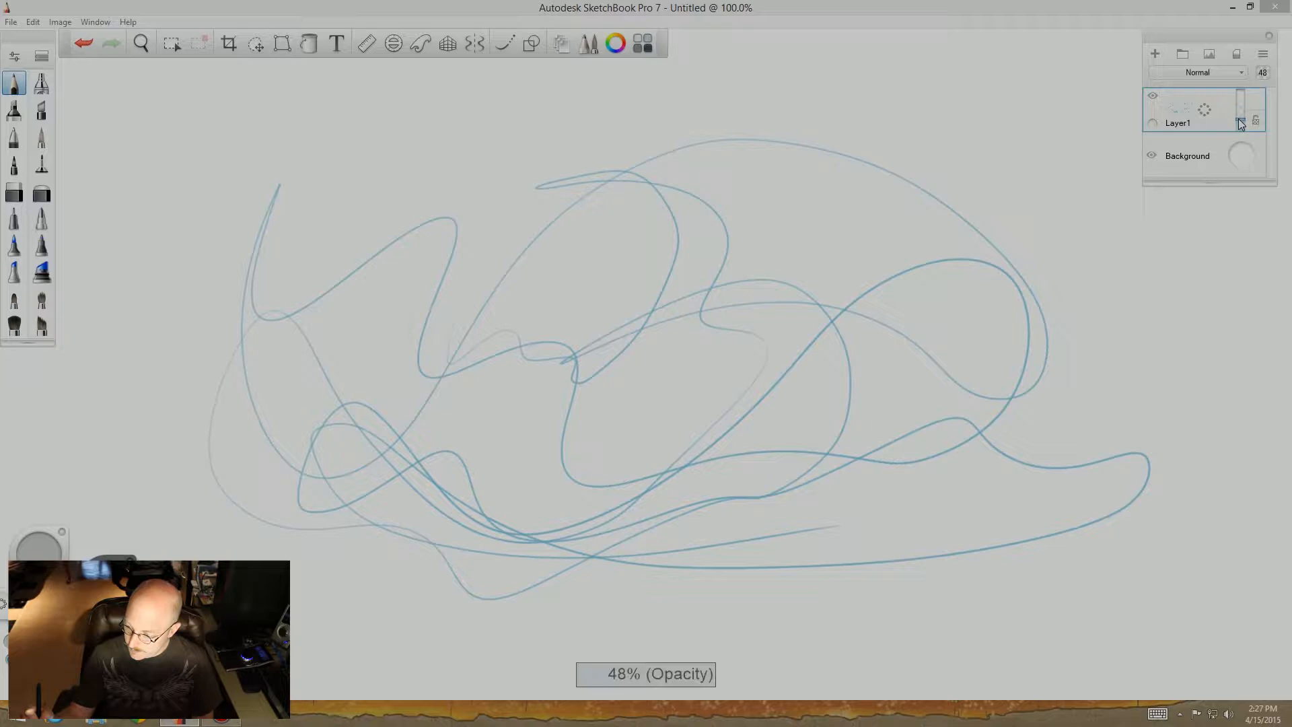
left_click(1154, 54)
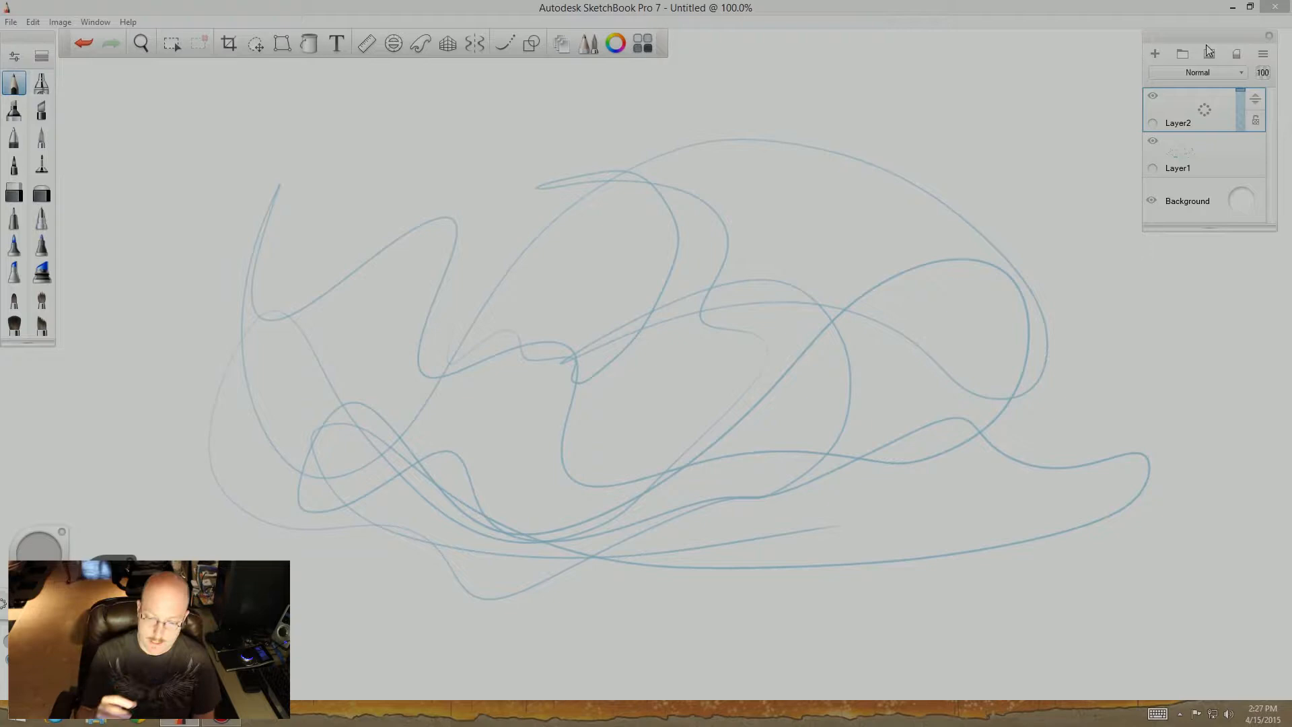
left_click(616, 43)
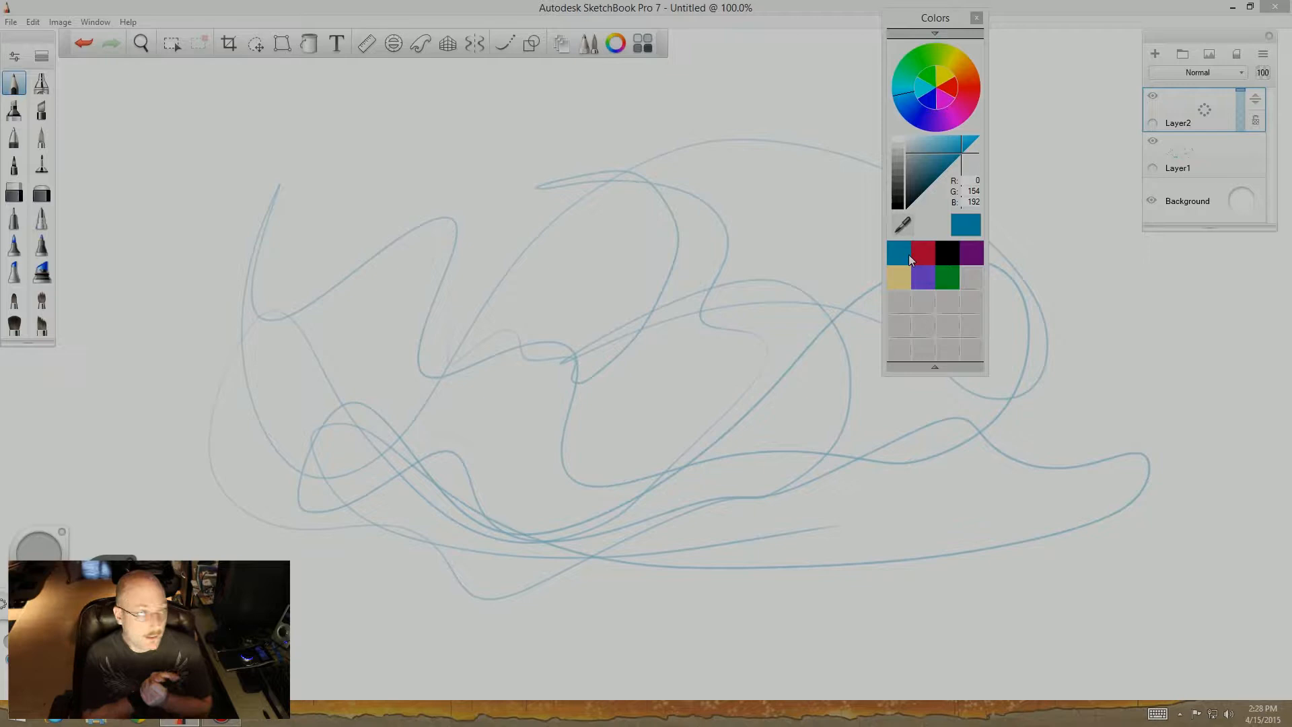
Pick the preset blue (R0 G154 B192) from the Colors panel.
left_click(977, 18)
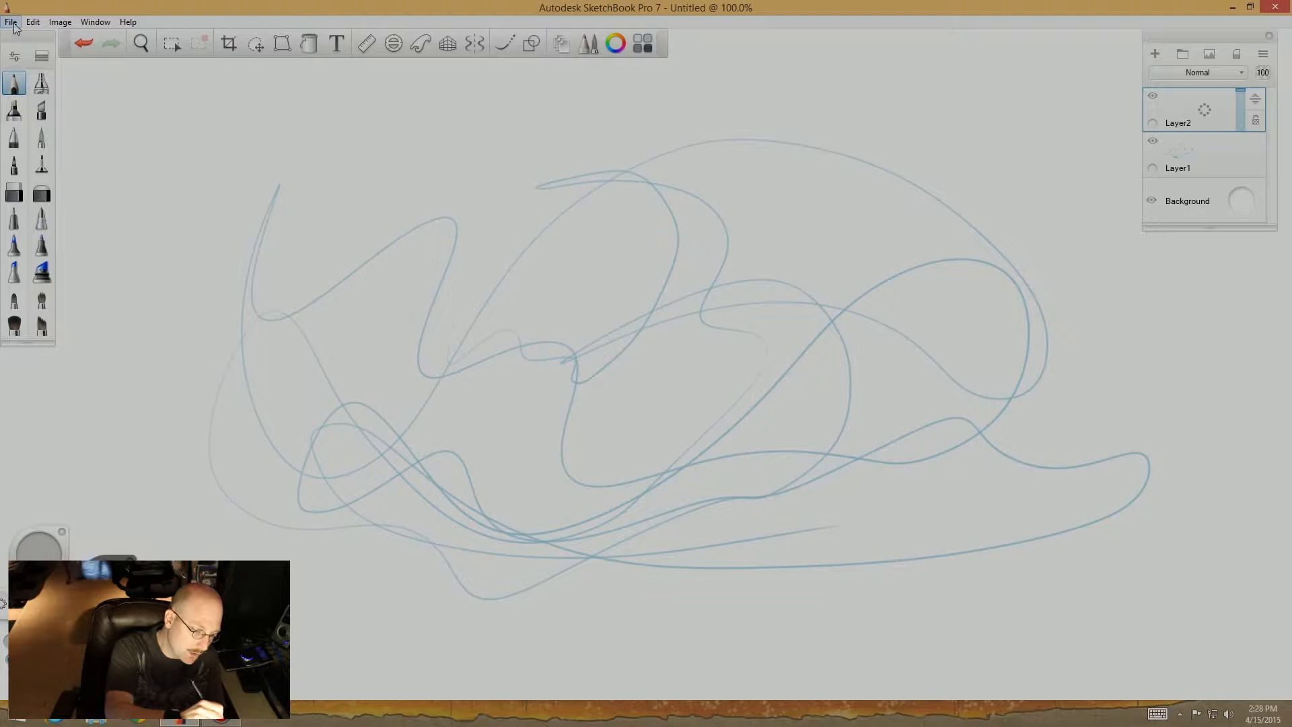
Save as TIFF 'Scribble 1' in a new Youtube Videos folder on Storage (F:).
left_click(11, 22)
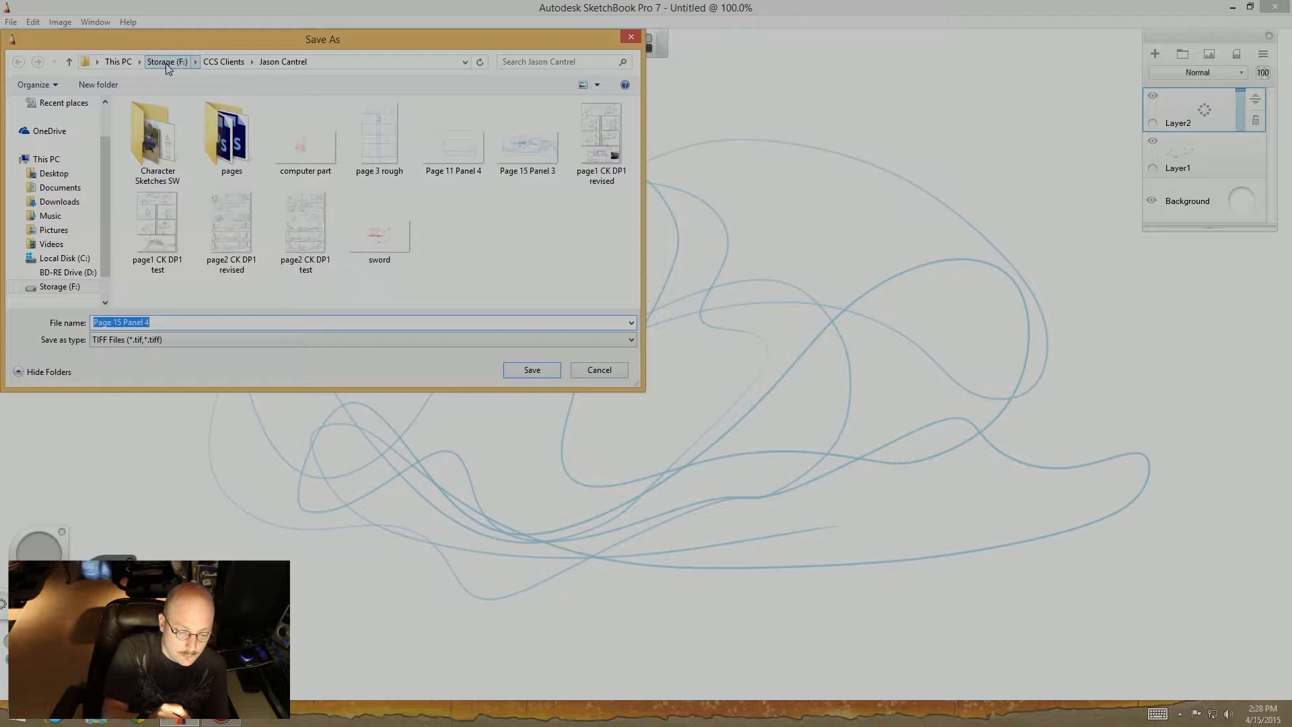
left_click(167, 62)
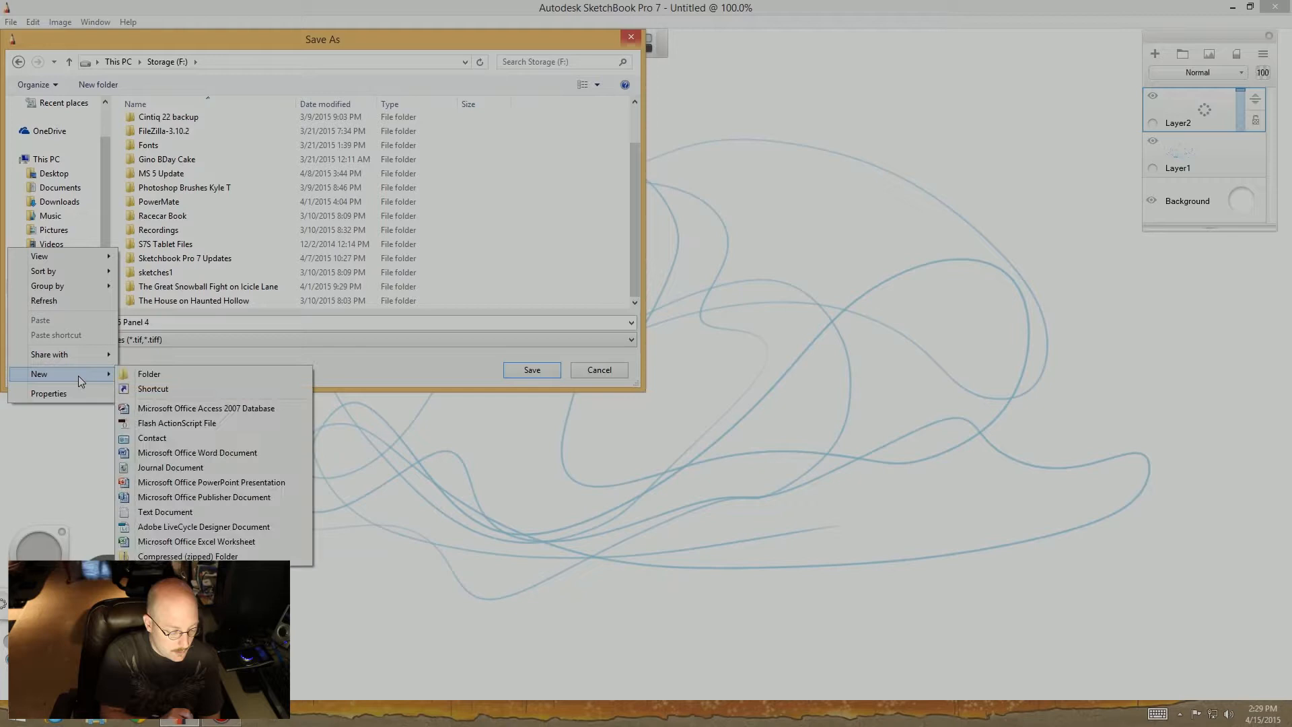
left_click(150, 374)
type("Youtube Videos")
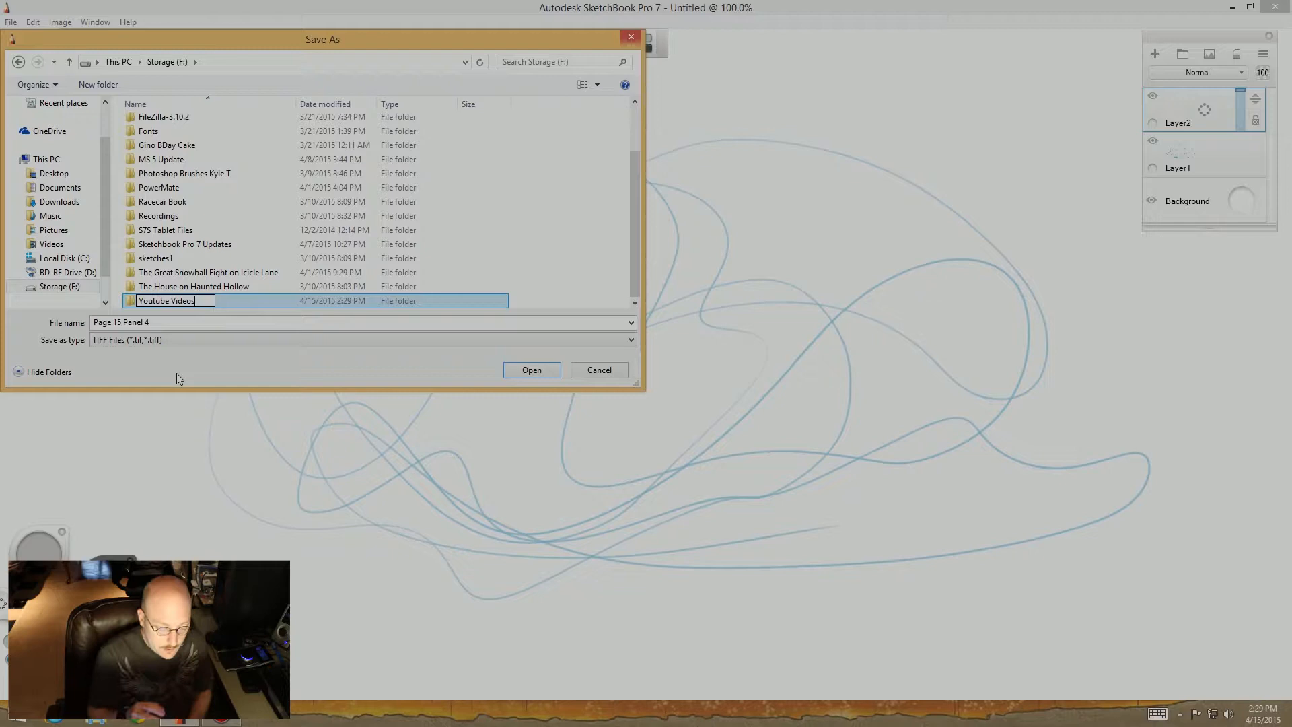
double_click(168, 300)
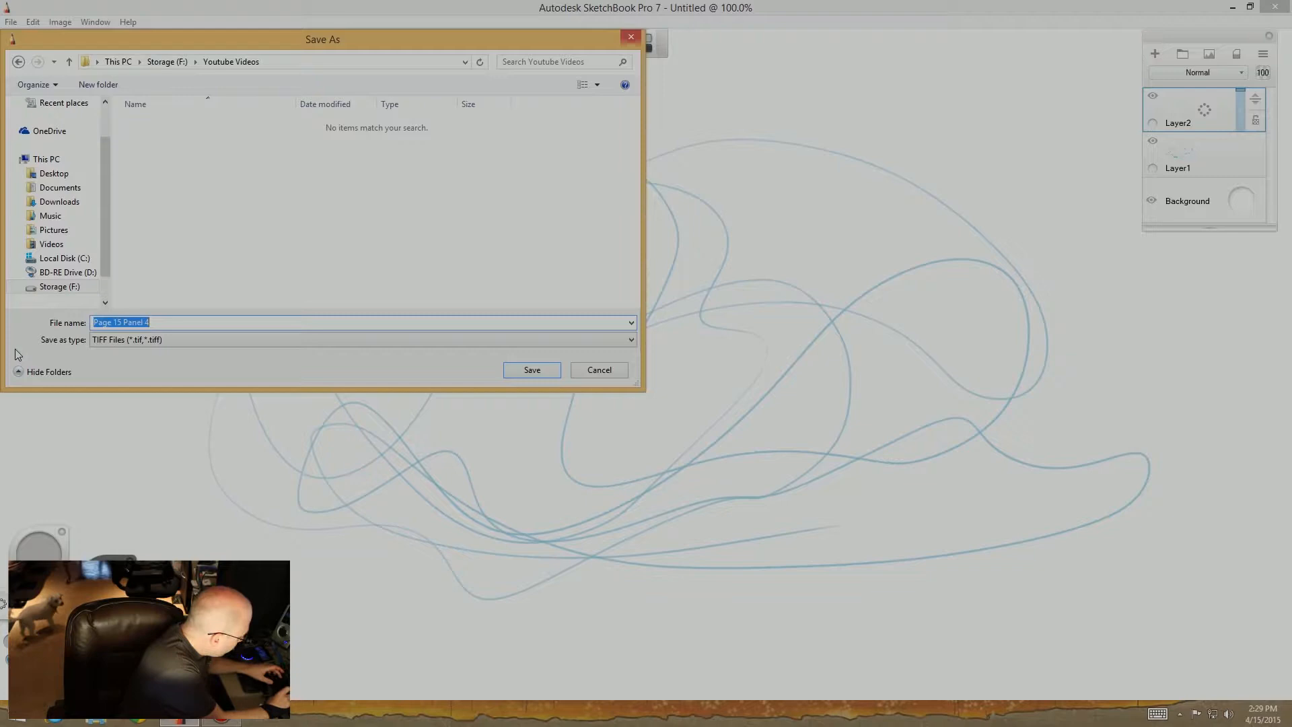
type("Scribble 1")
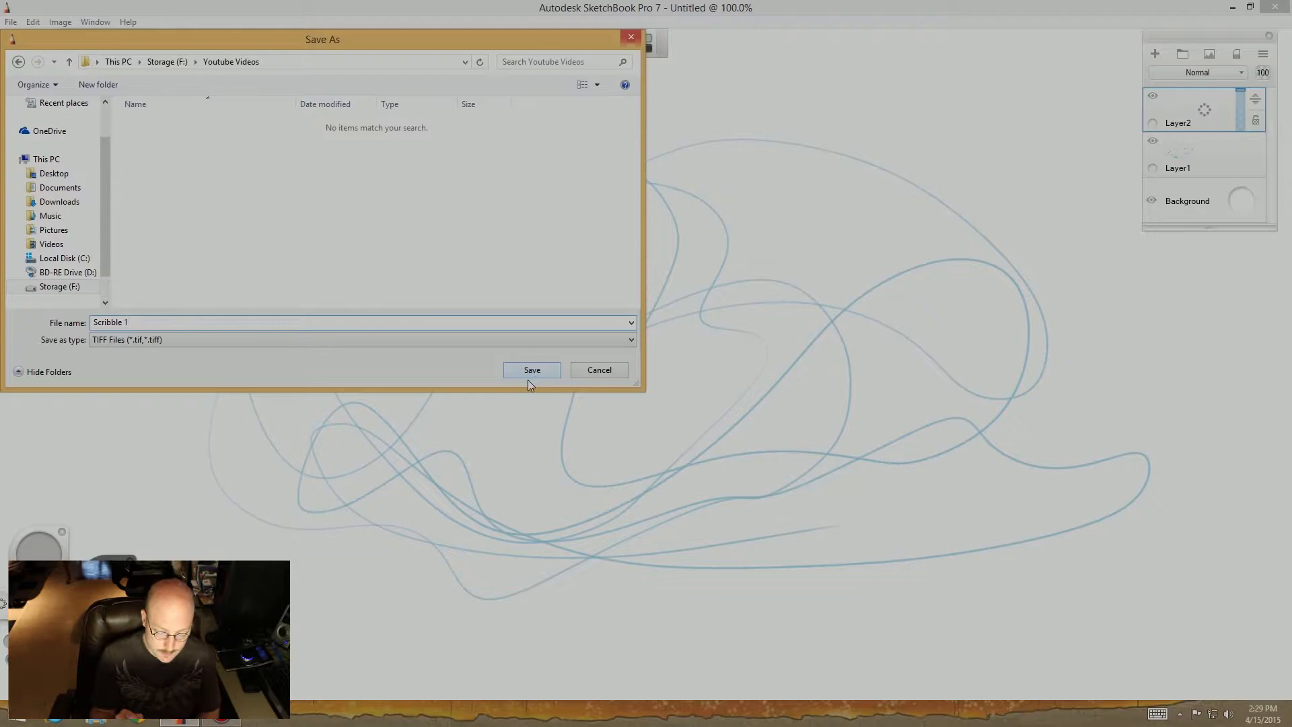
left_click(531, 369)
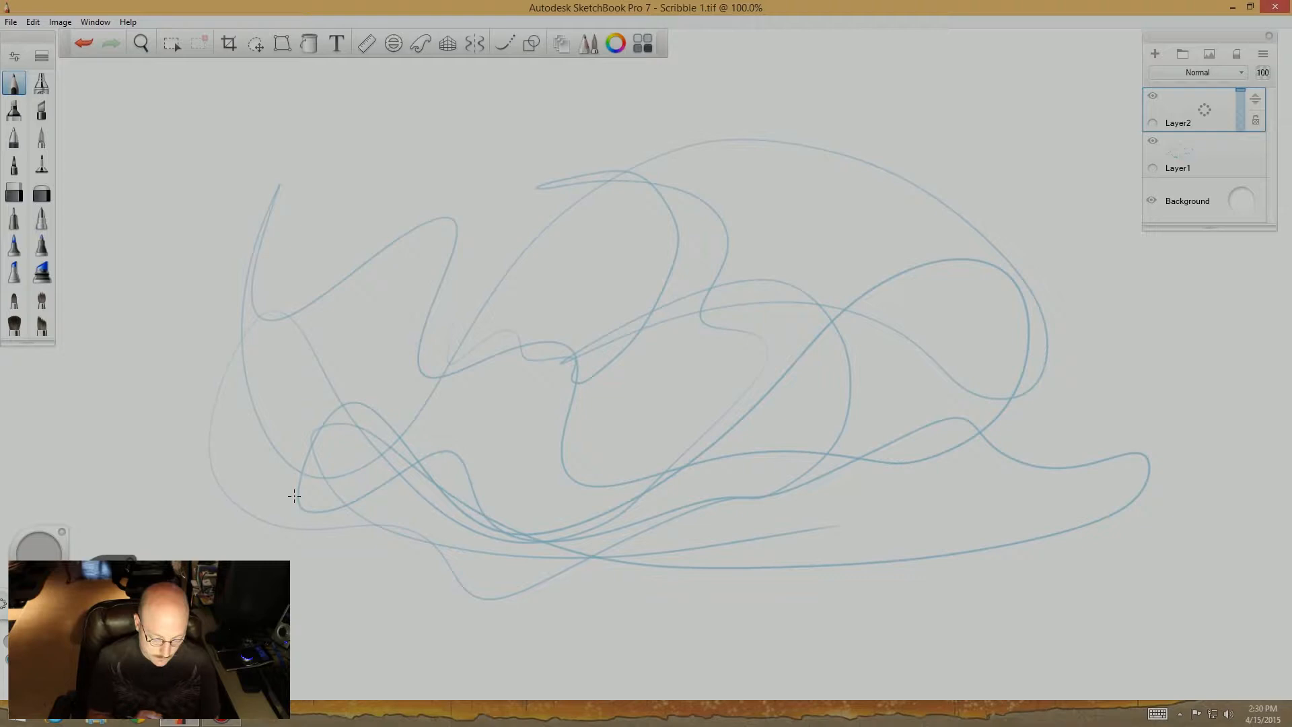
Zoom to fit the whole canvas into view.
left_click(140, 43)
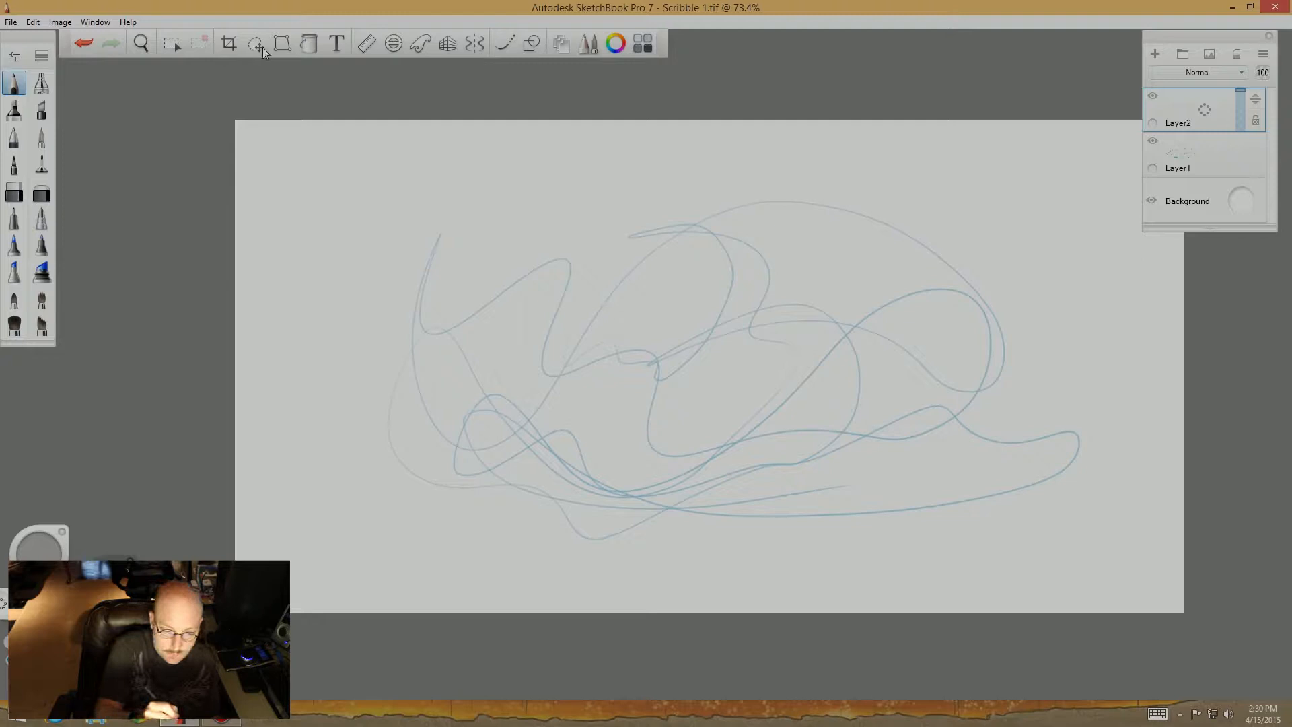
Lasso-select the faded Layer1 scribble, move it toward the lower left, and commit.
left_click(257, 43)
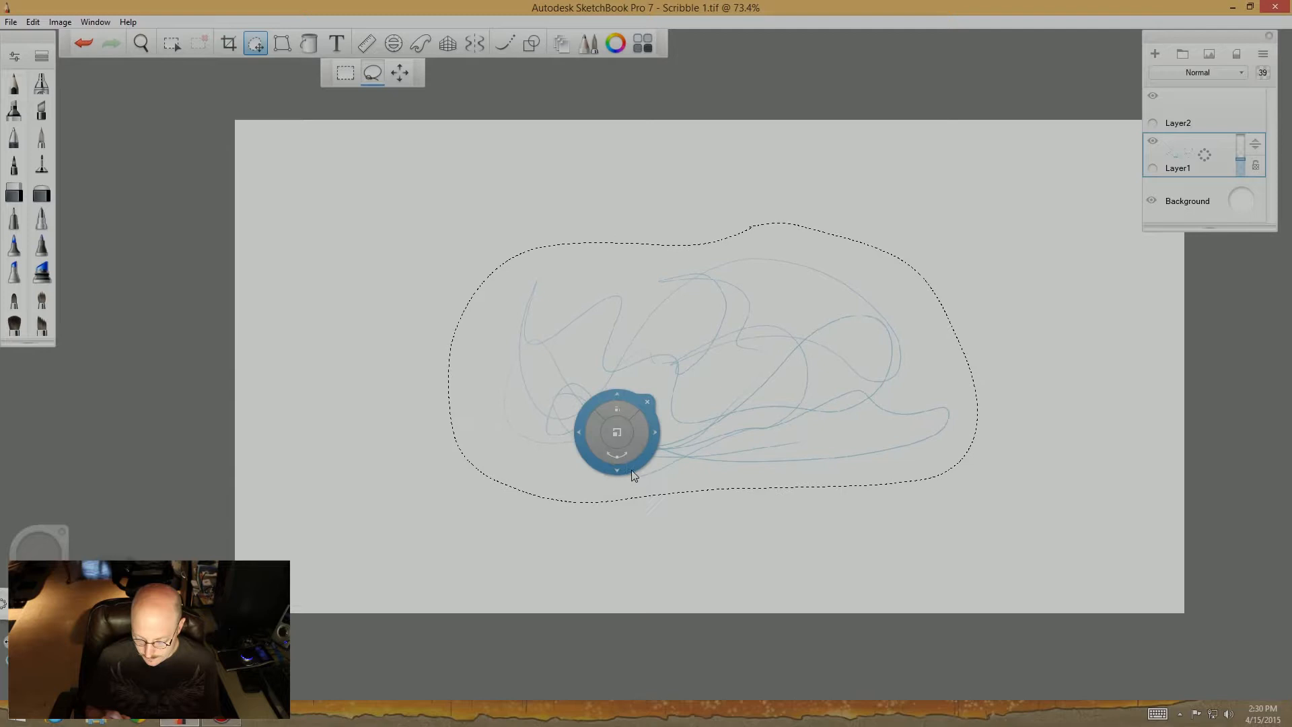
left_click_drag(616, 431, 466, 520)
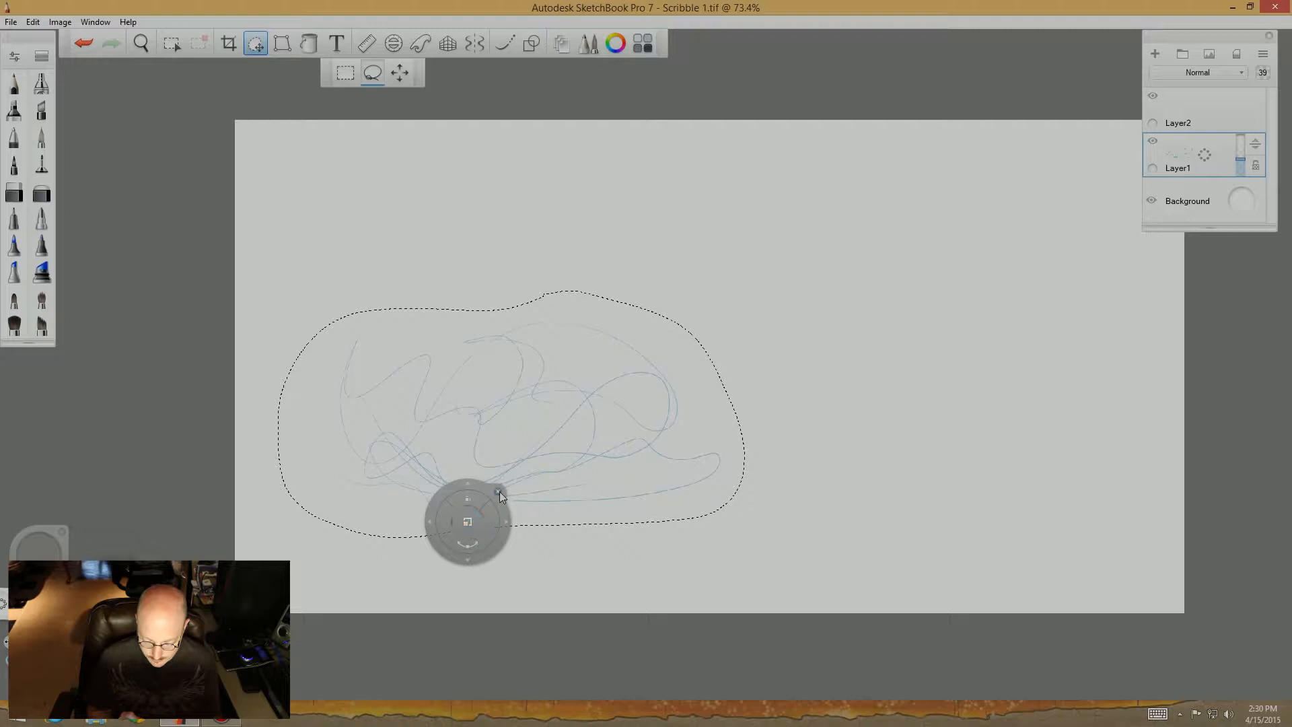
left_click(140, 43)
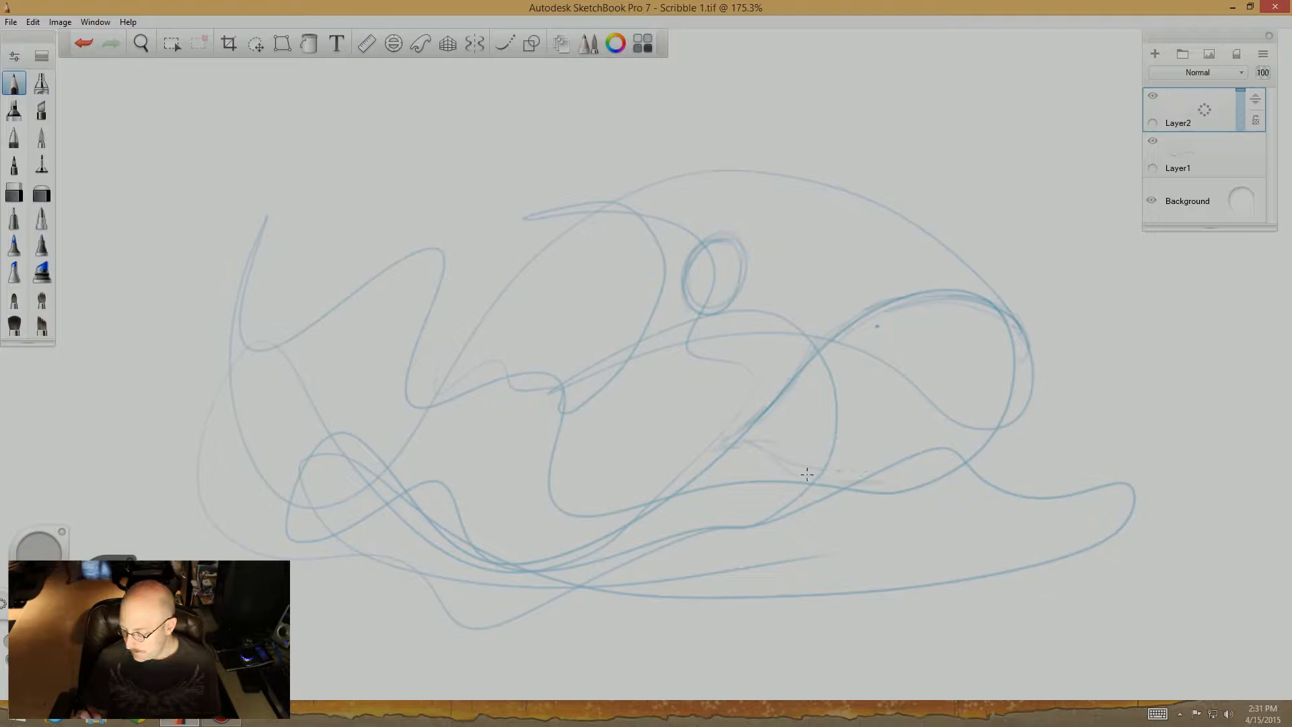
Draw the jaw line, its lower edge, and a darker upper jaw curve.
left_click_drag(750, 445, 1036, 338)
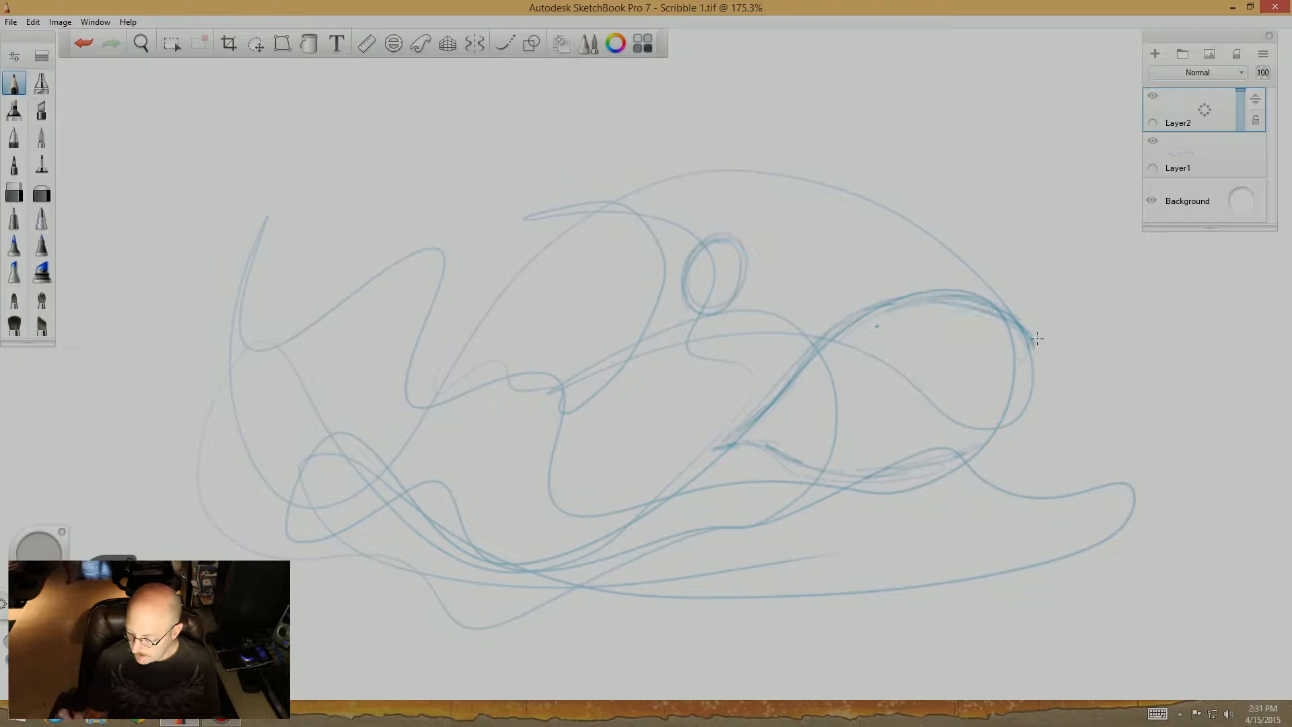
left_click_drag(1036, 338, 980, 453)
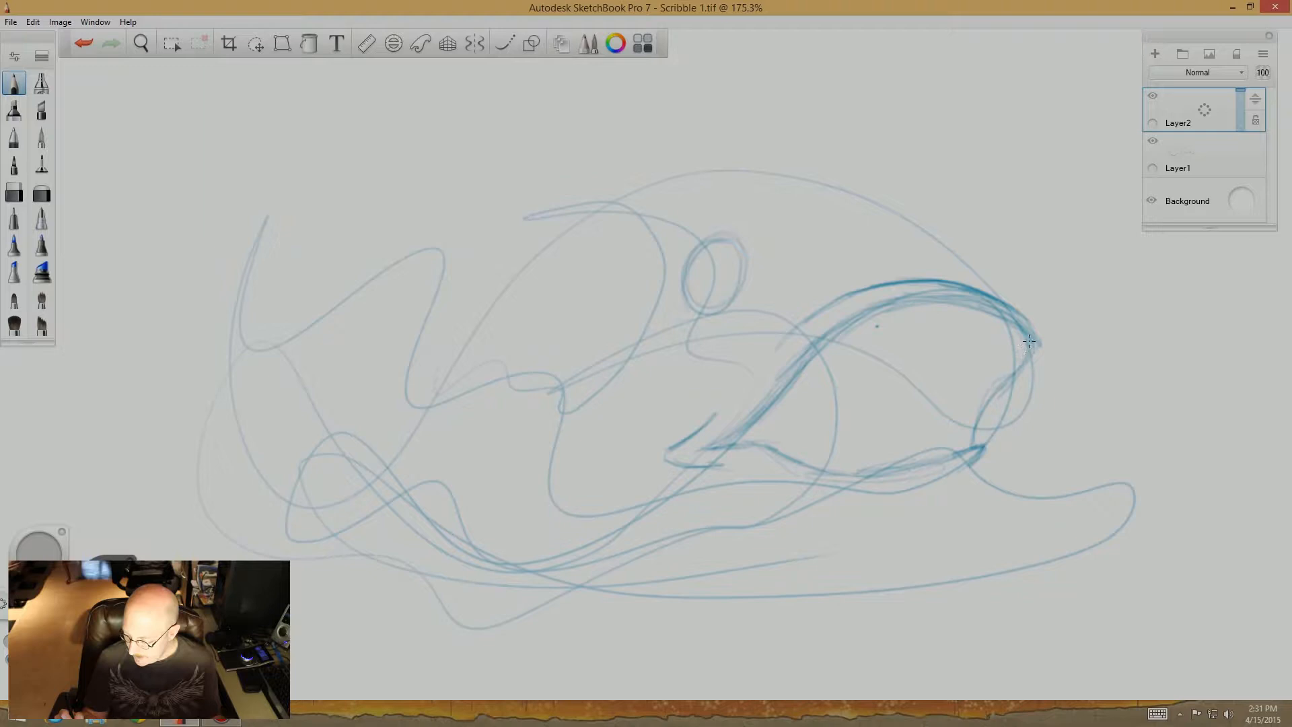
left_click_drag(889, 326, 1021, 338)
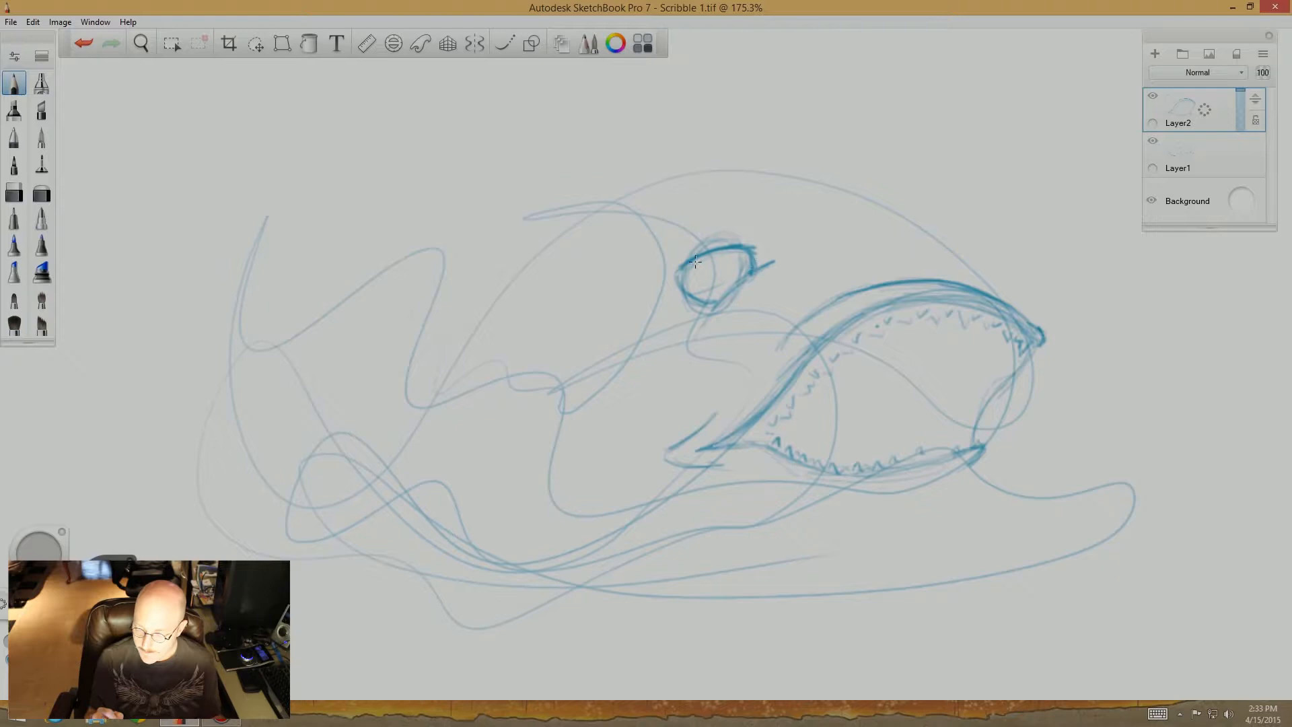
Retrace the eye outline above the jaw with a heavier stroke.
left_click_drag(676, 264, 758, 247)
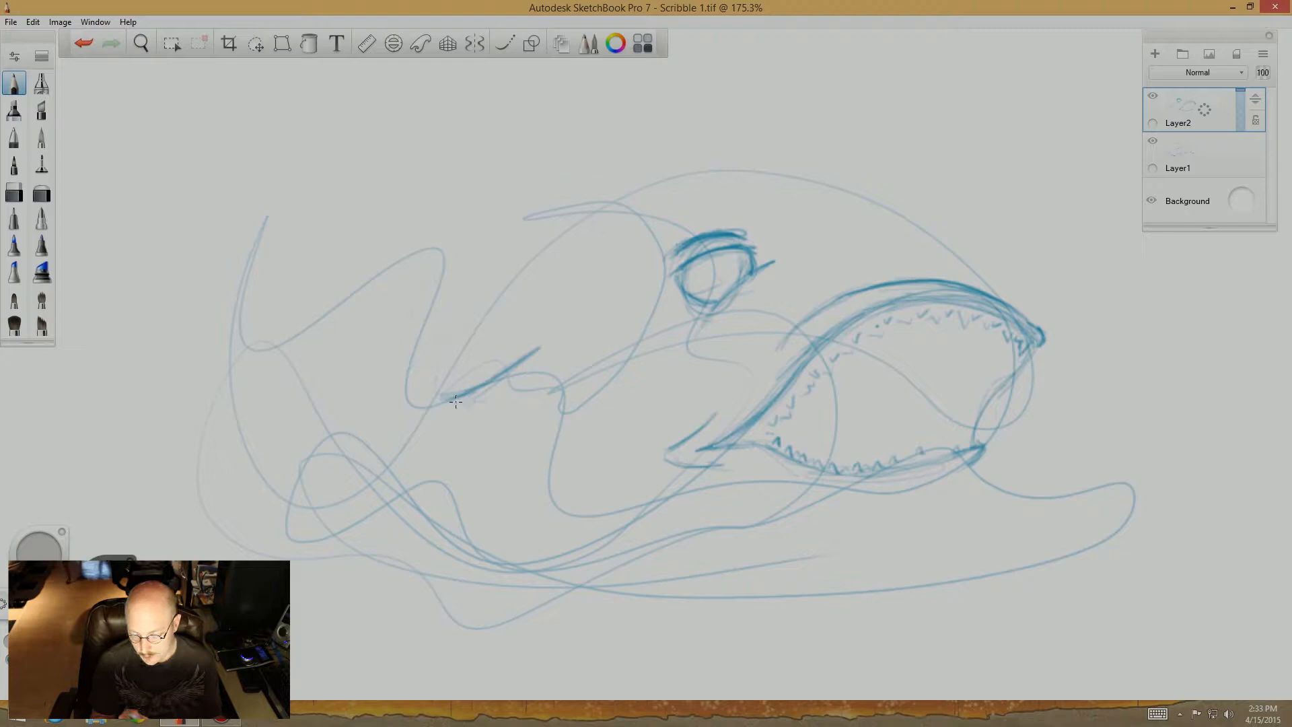
Sketch and refine a second eye shape on the left with hatched shading.
left_click_drag(453, 399, 593, 362)
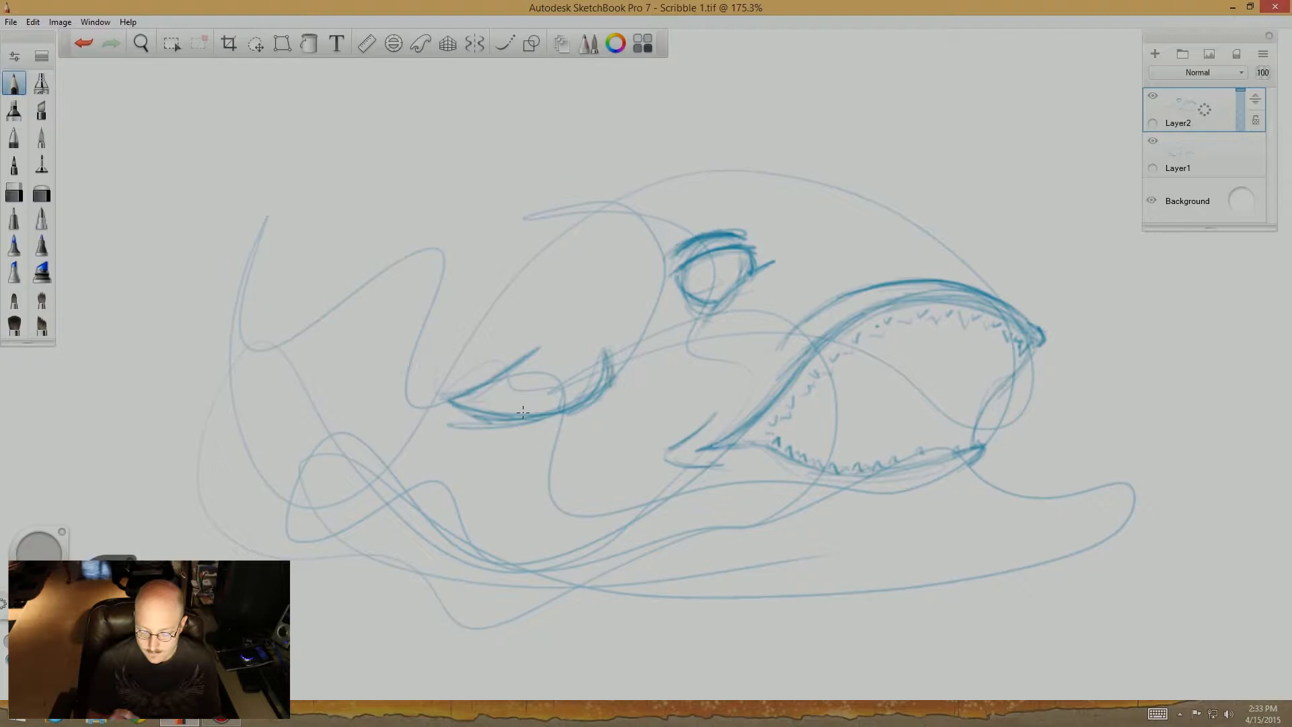
left_click_drag(535, 412, 613, 359)
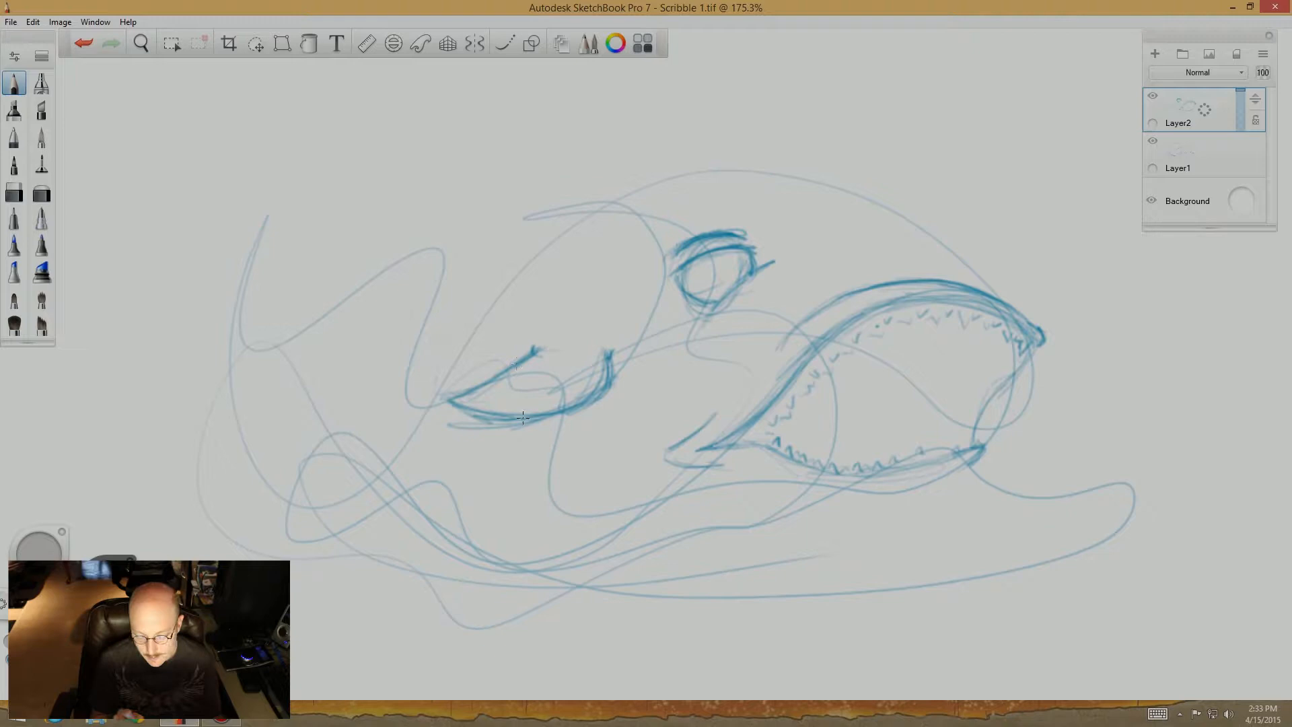
left_click_drag(510, 403, 585, 363)
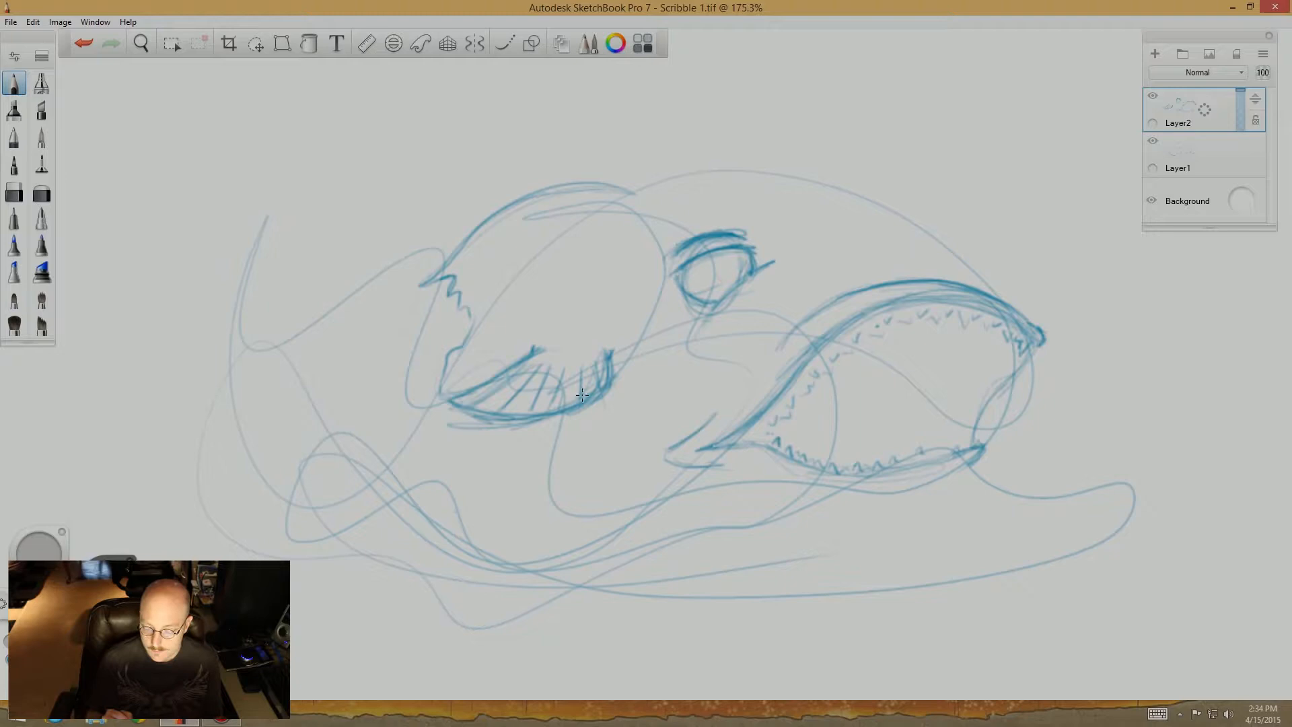
left_click_drag(461, 355, 787, 175)
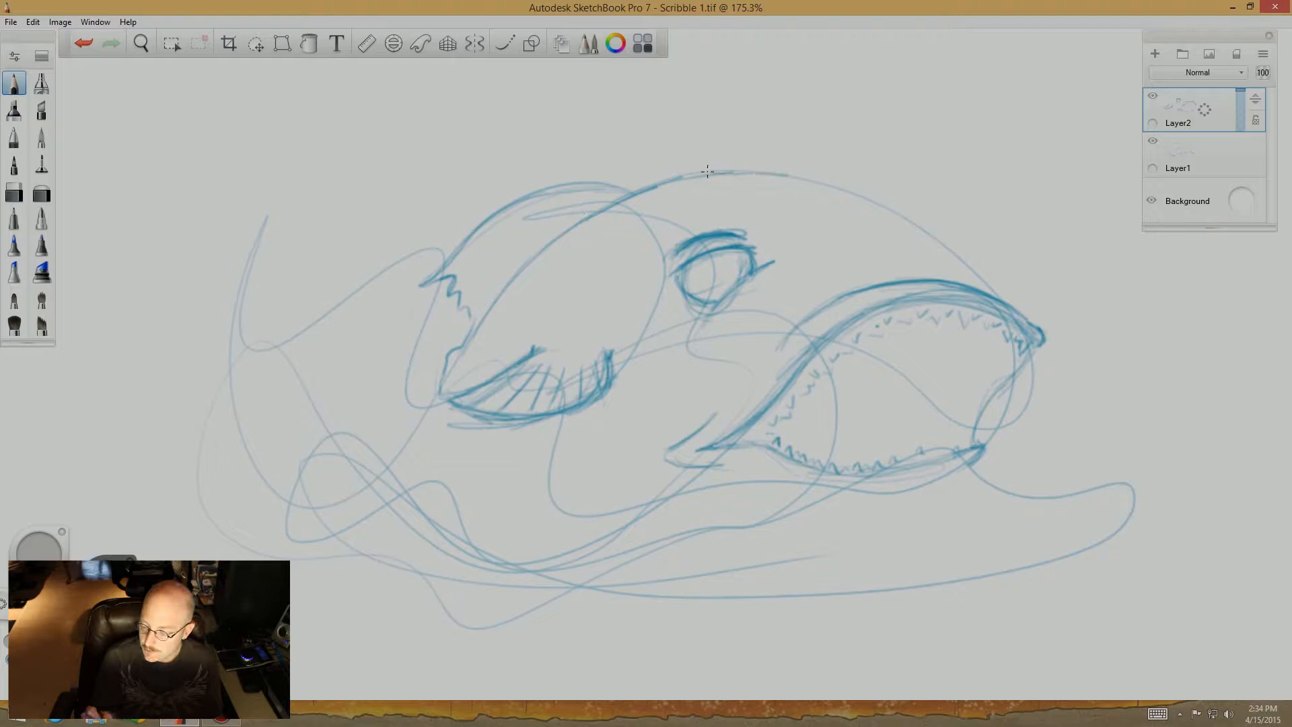
Strengthen the head's upper outline and ink contour lines inside the mouth and throat.
left_click_drag(704, 170, 980, 284)
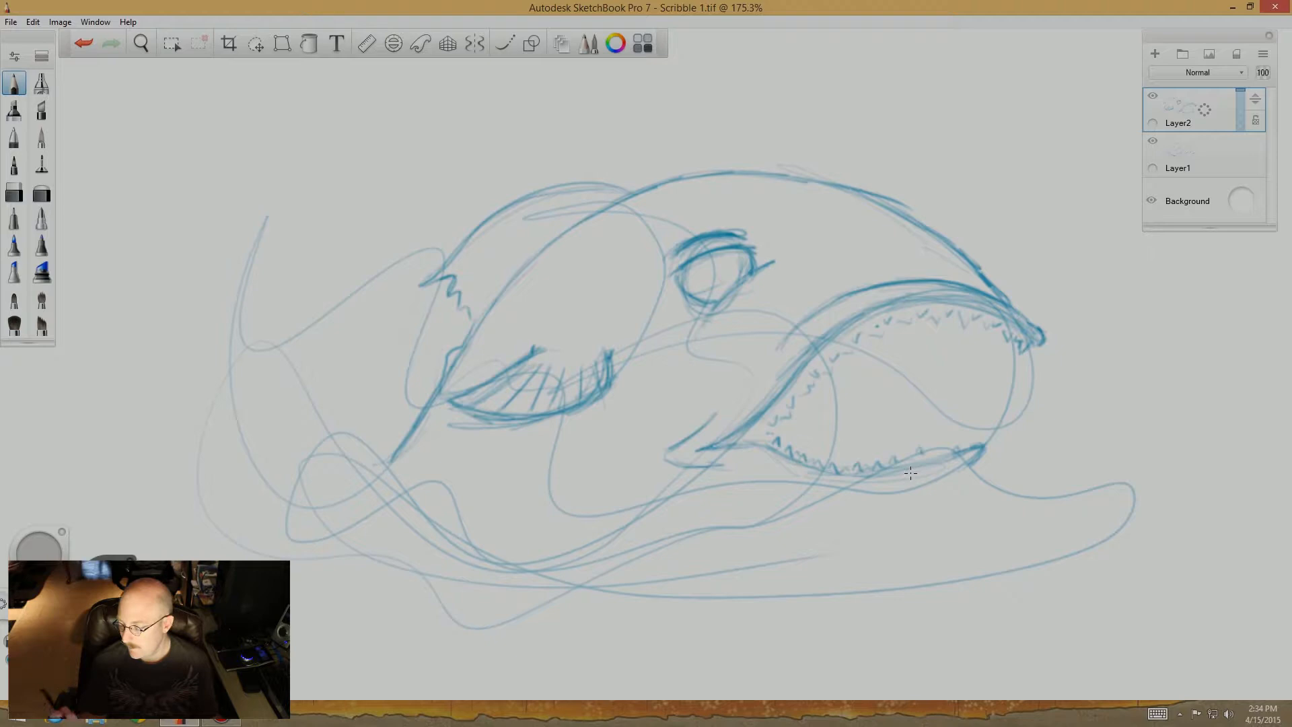
left_click_drag(910, 474, 976, 375)
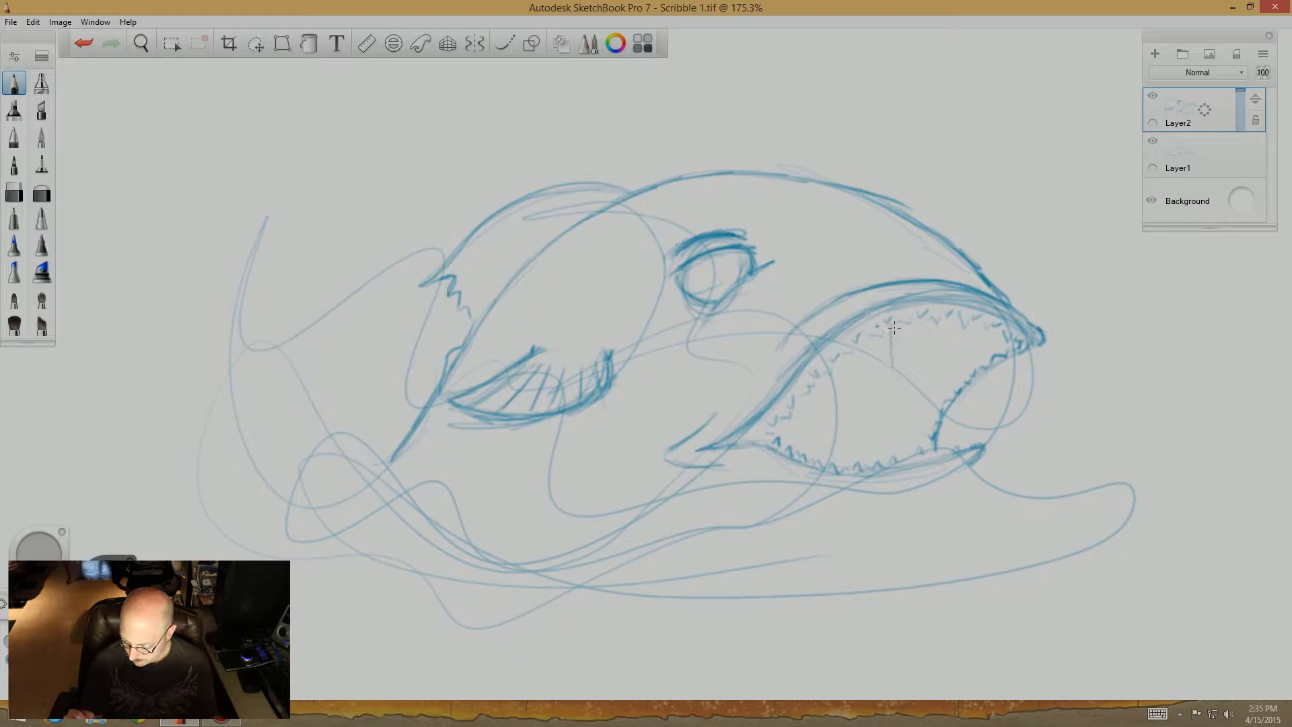
left_click_drag(894, 329, 902, 462)
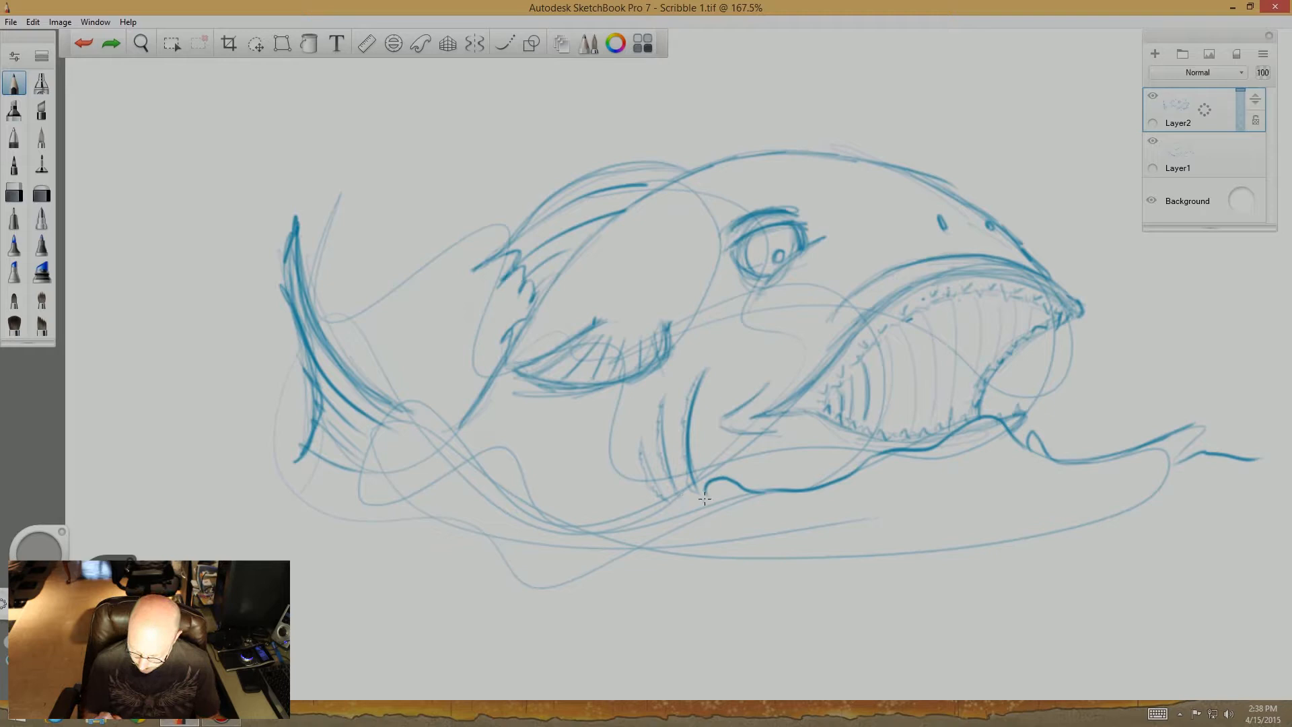
Draw the wavy water line under the belly and splash strokes at the tail.
left_click_drag(308, 416, 704, 498)
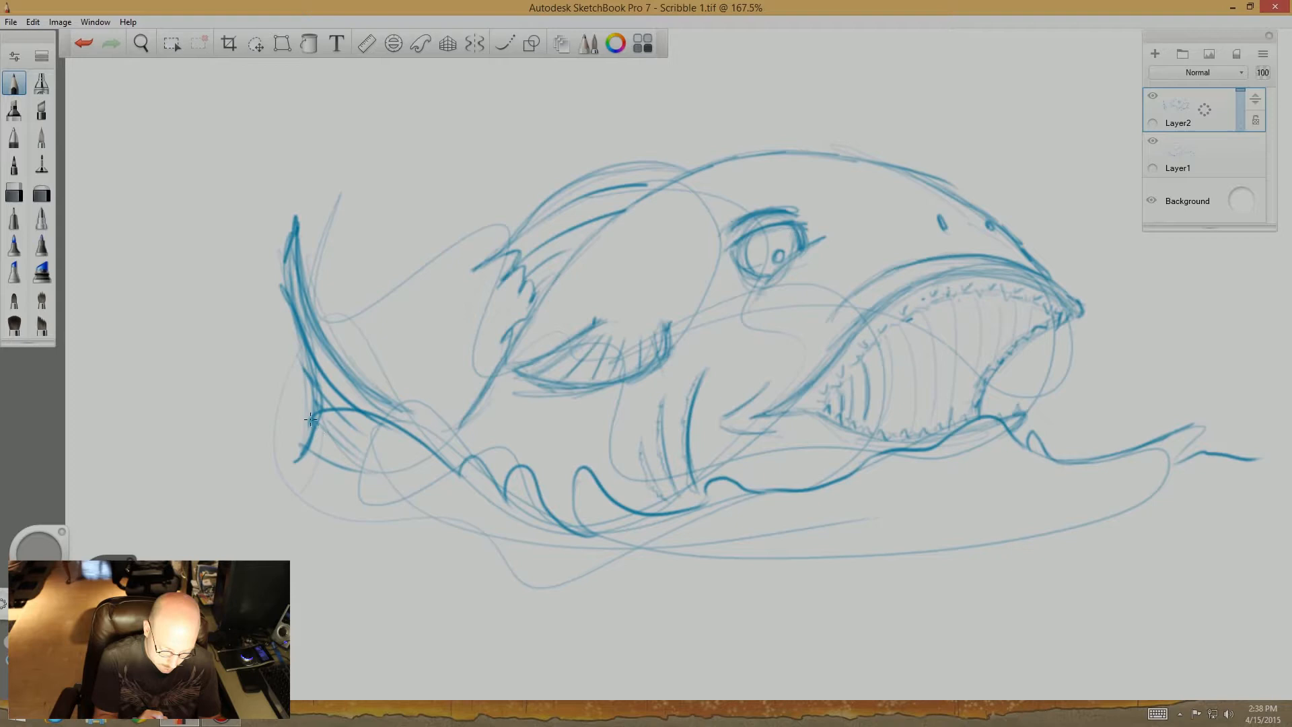
left_click_drag(309, 420, 458, 473)
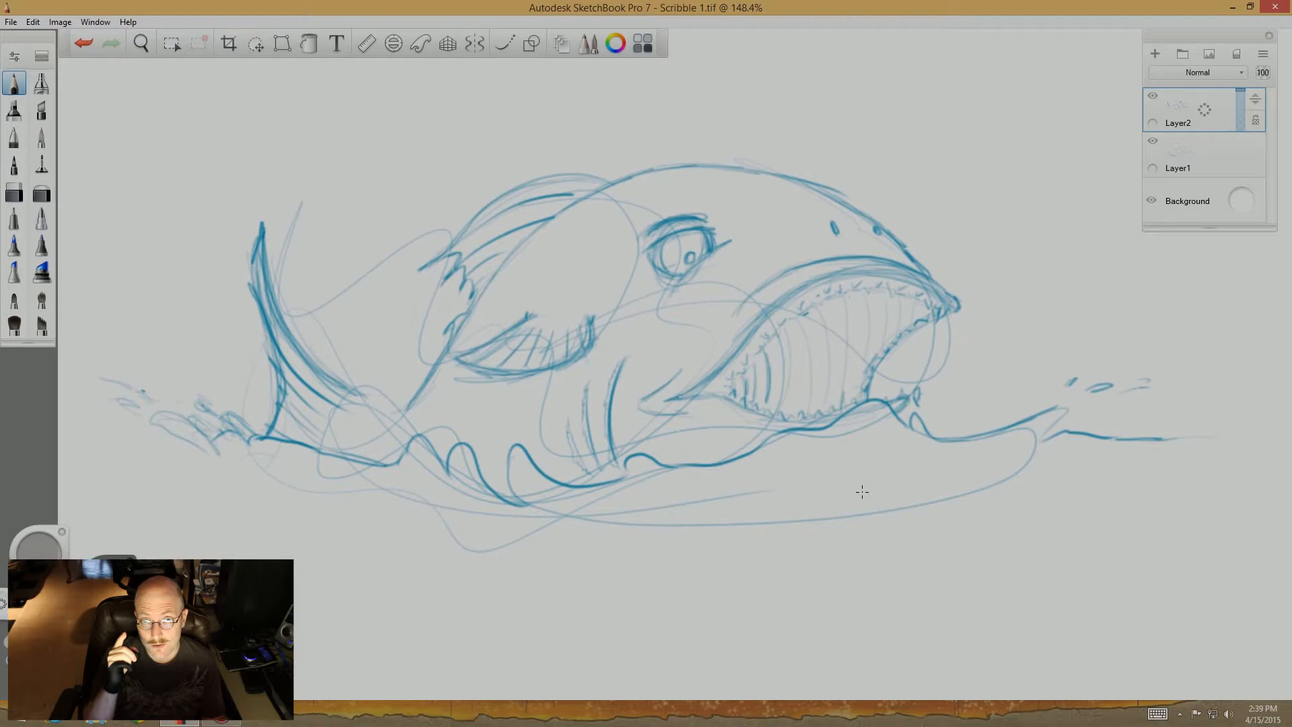
Draw a long wave line under the monster and curling waves on the left, then add a layer.
left_click_drag(535, 507, 1170, 465)
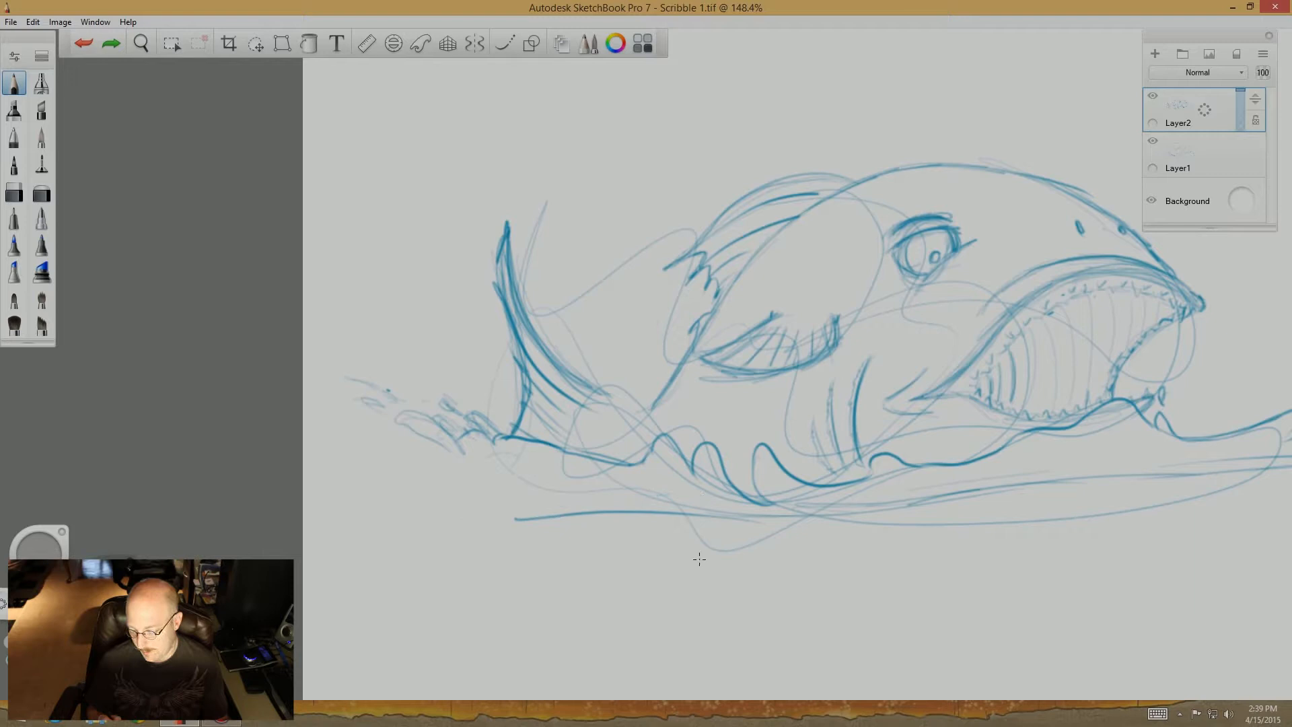
left_click_drag(330, 458, 759, 519)
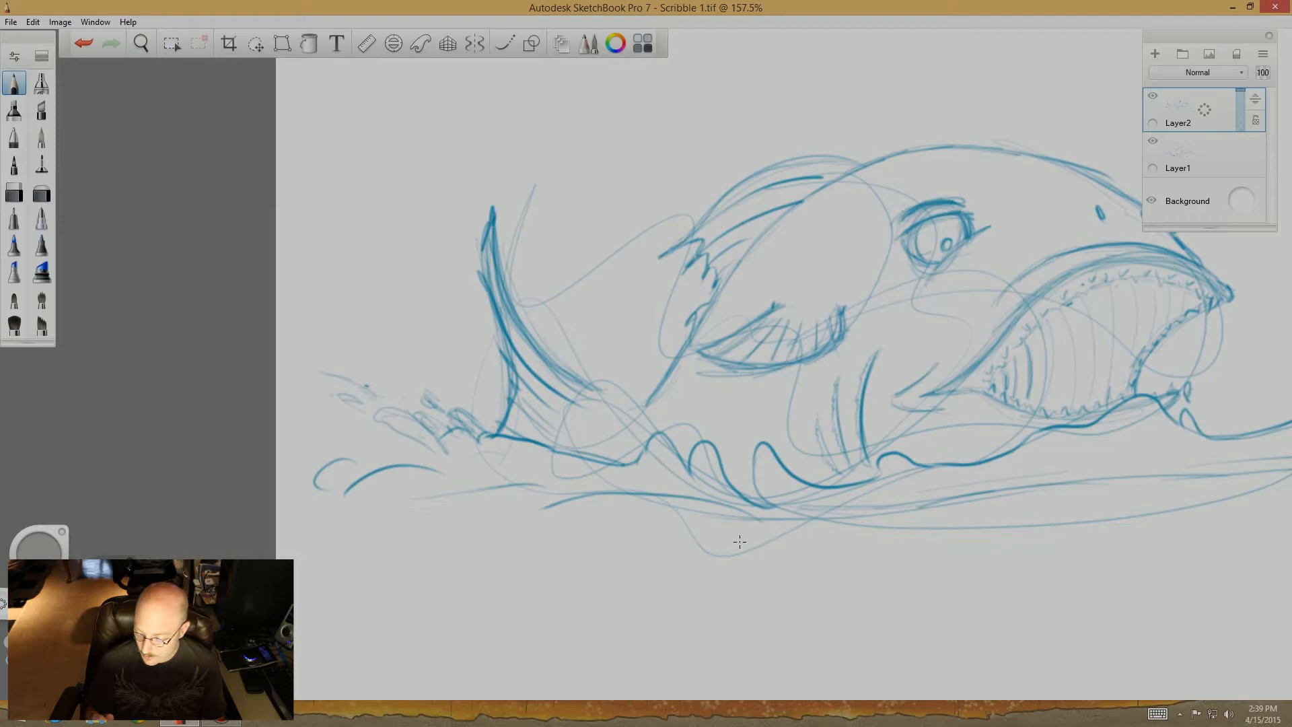
left_click(140, 43)
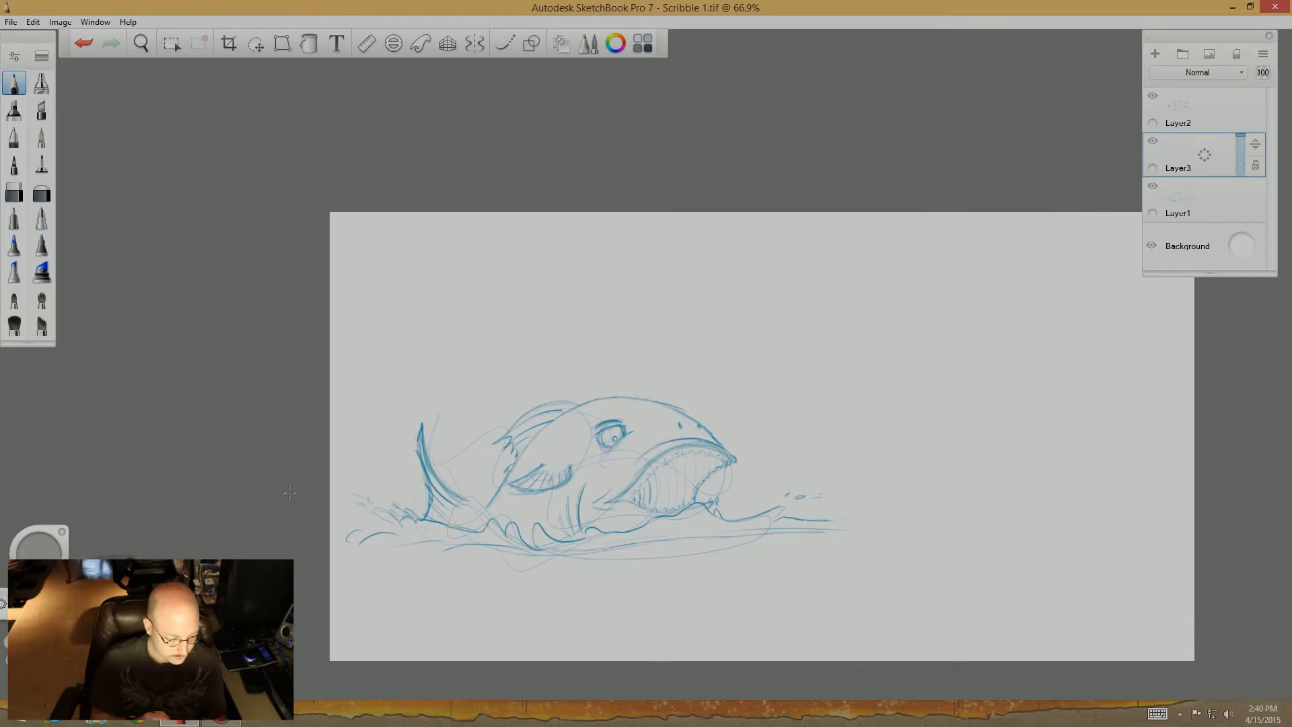
Enable the perspective guide so a horizon line spans the canvas.
left_click(447, 43)
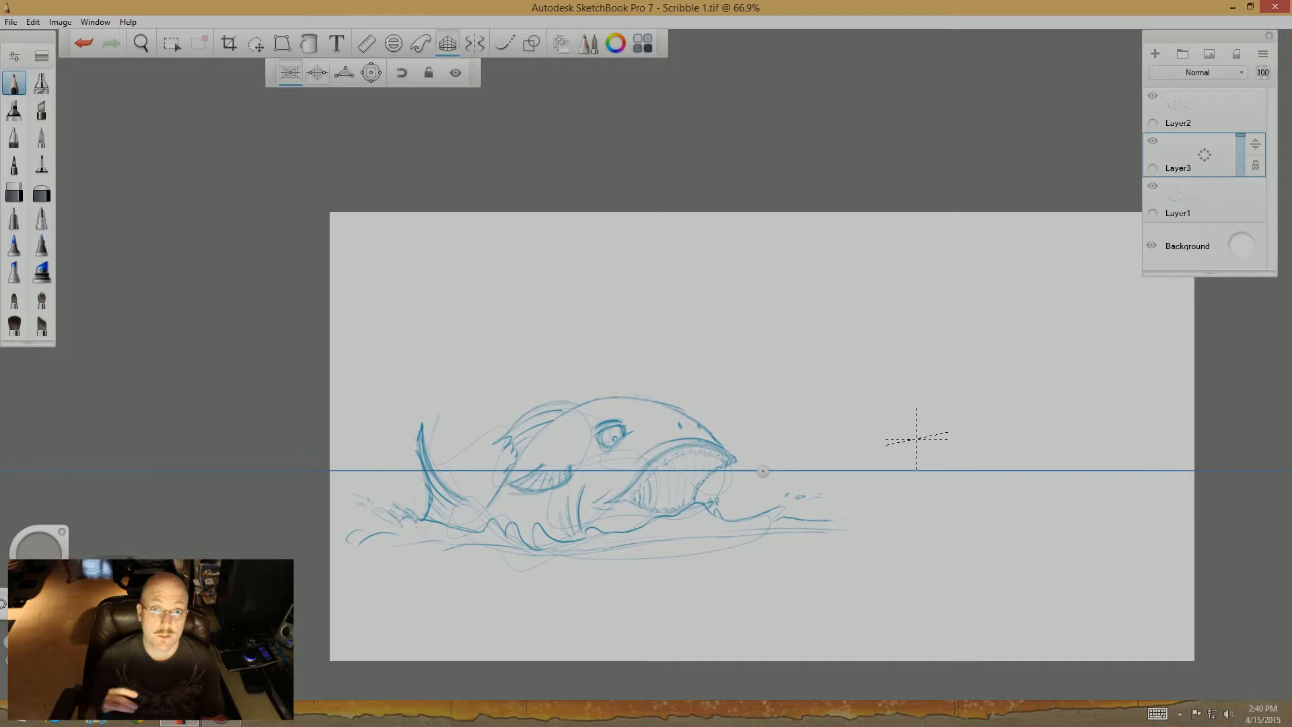
Adjust Layer3 in the Layer Editor, leaving it at 42% opacity.
left_click_drag(1252, 144, 1240, 161)
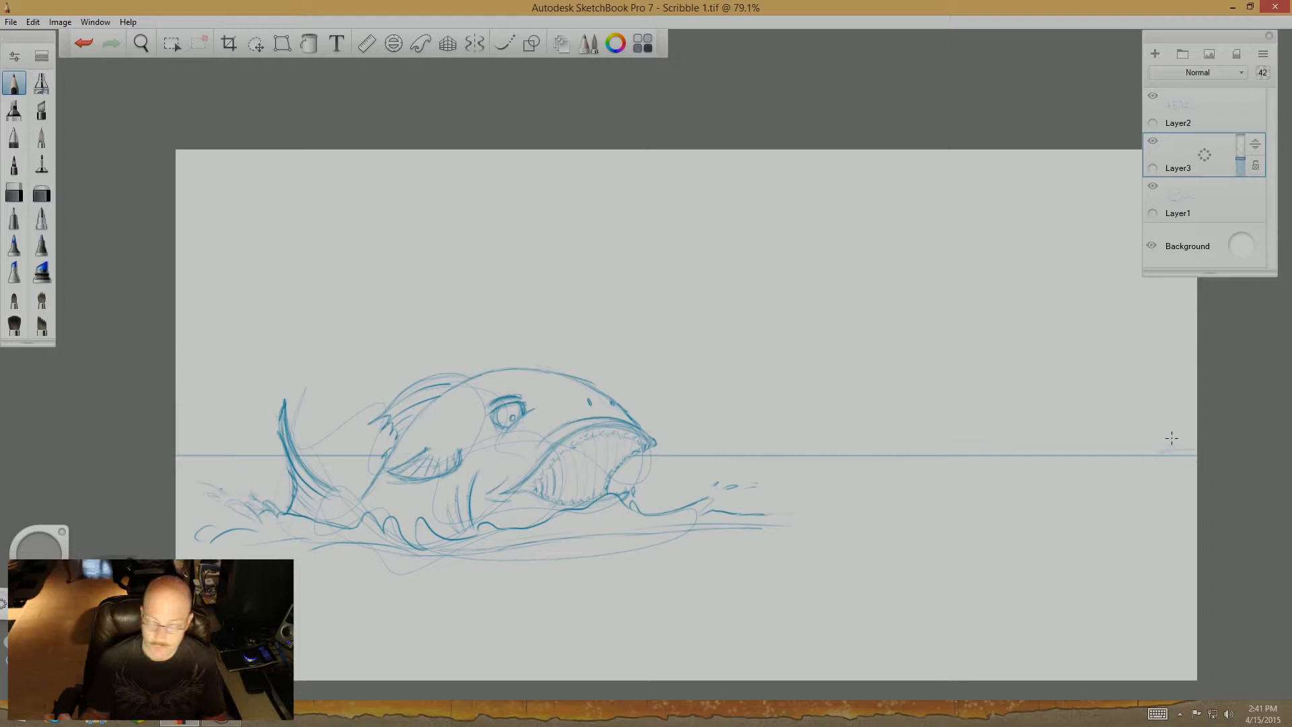
Add a fresh layer above the monster sketch and draw a faint distant ripple along the horizon.
left_click(1155, 54)
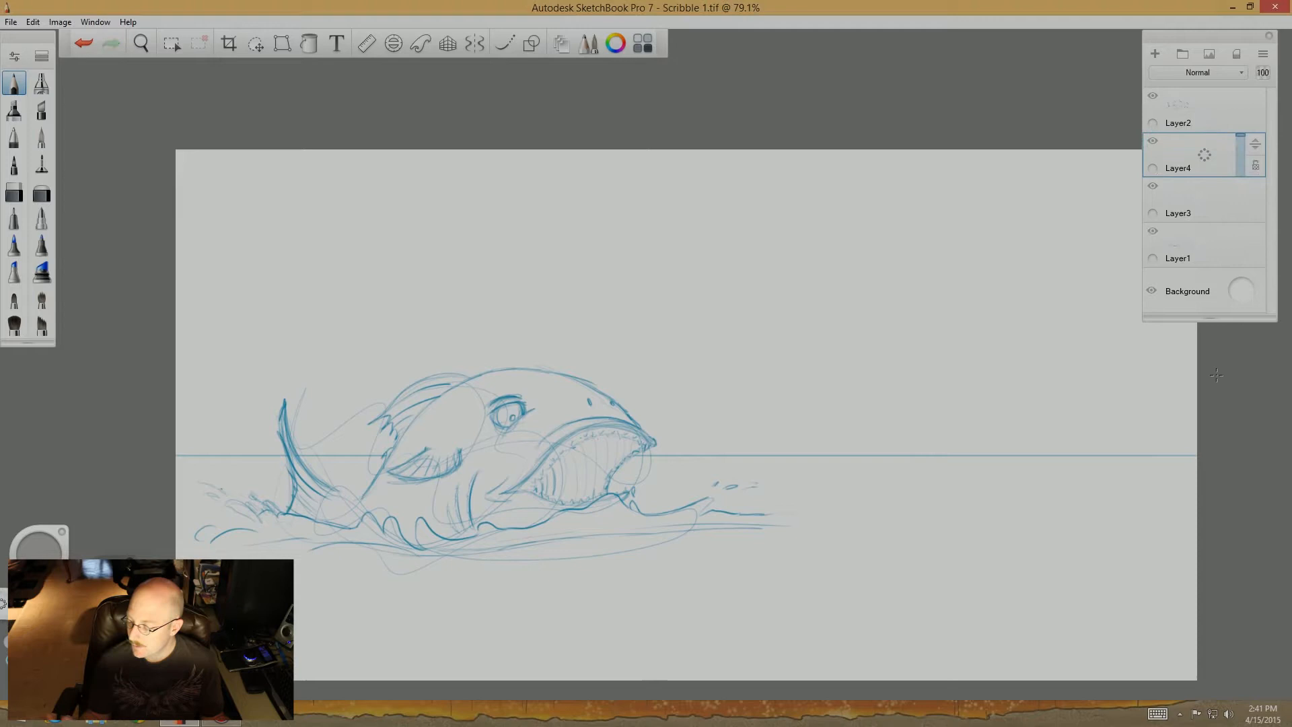
left_click_drag(828, 452, 1195, 449)
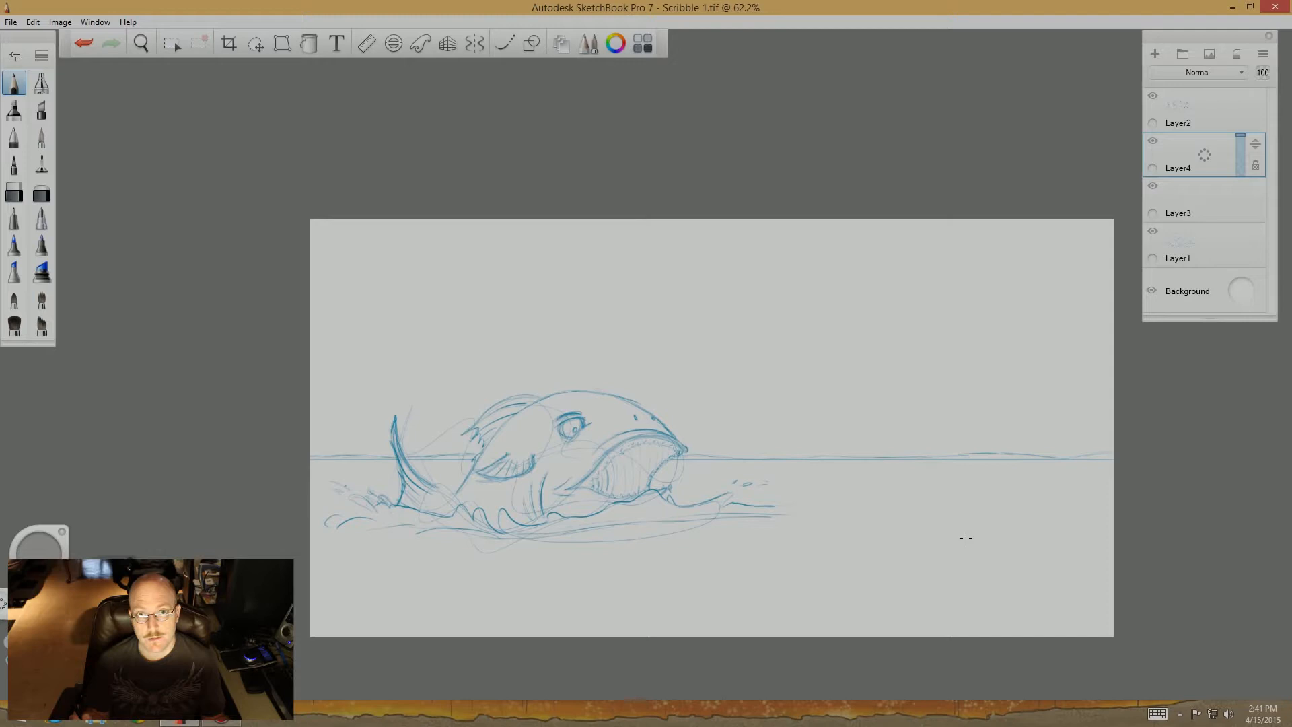
mouse_move(953, 491)
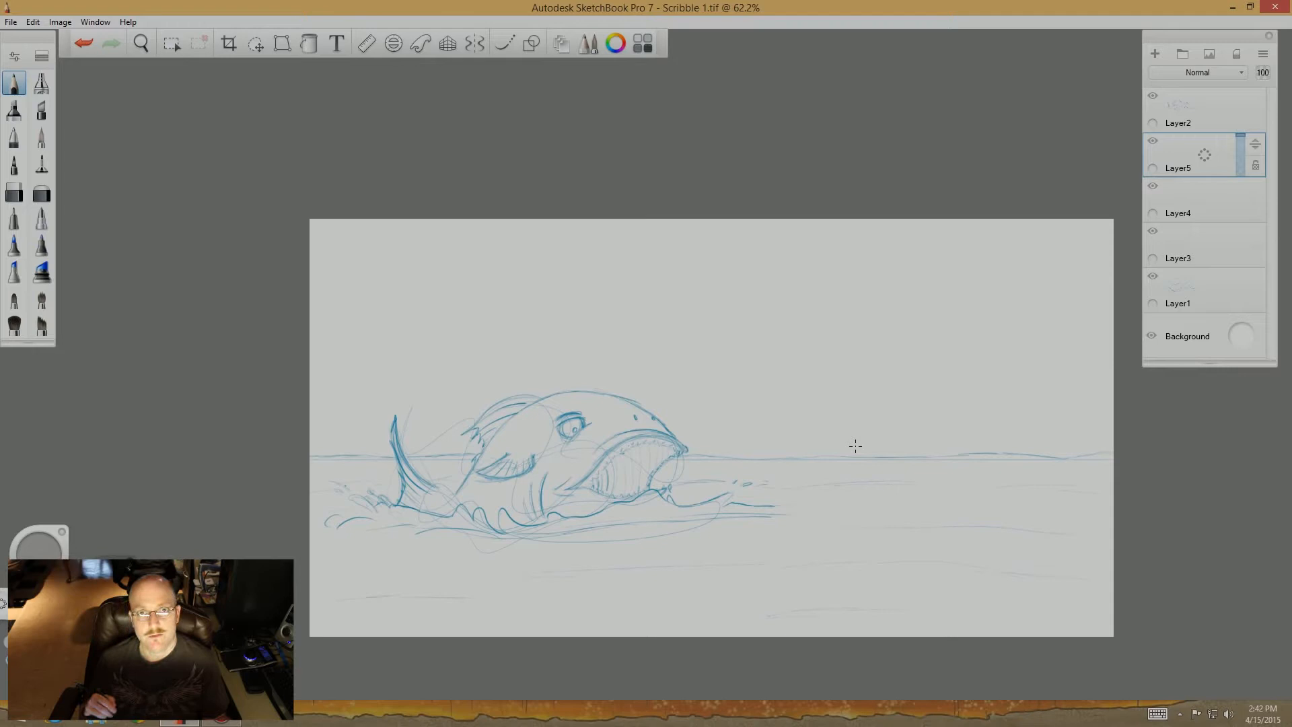
Add a new empty layer for the open-water ripple strokes.
left_click(140, 43)
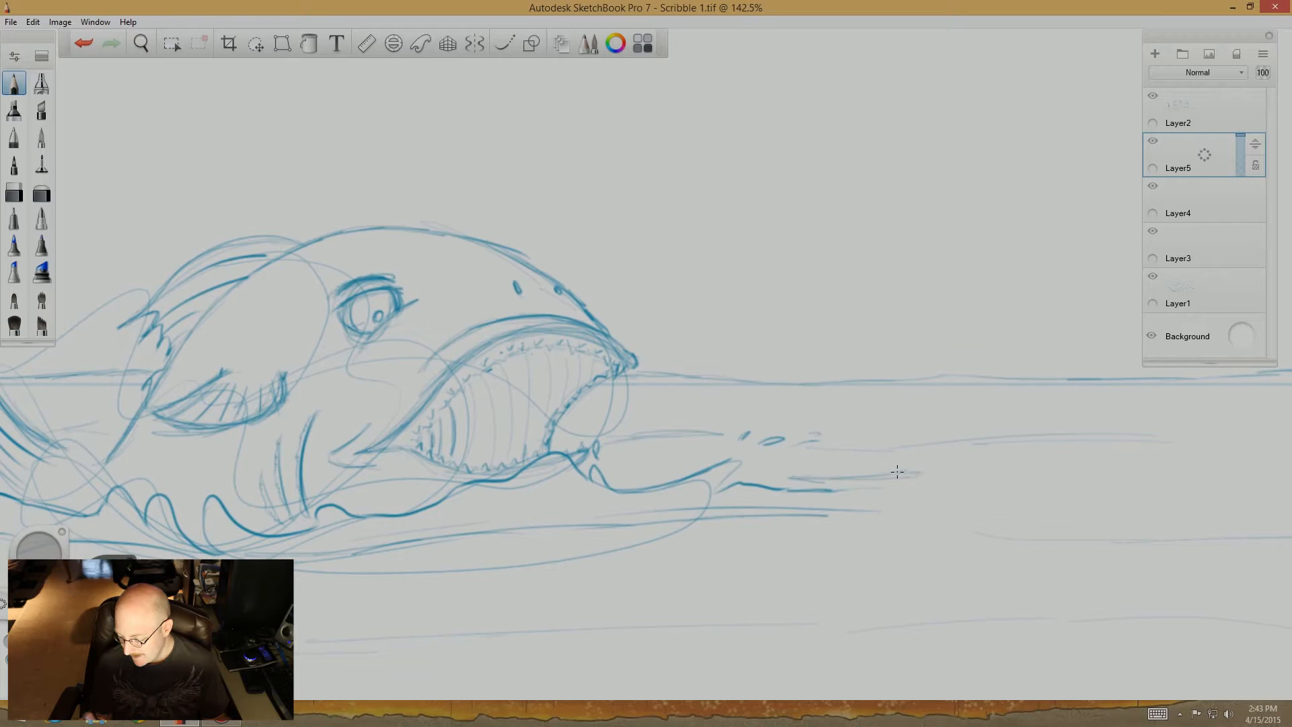
left_click_drag(791, 482, 931, 491)
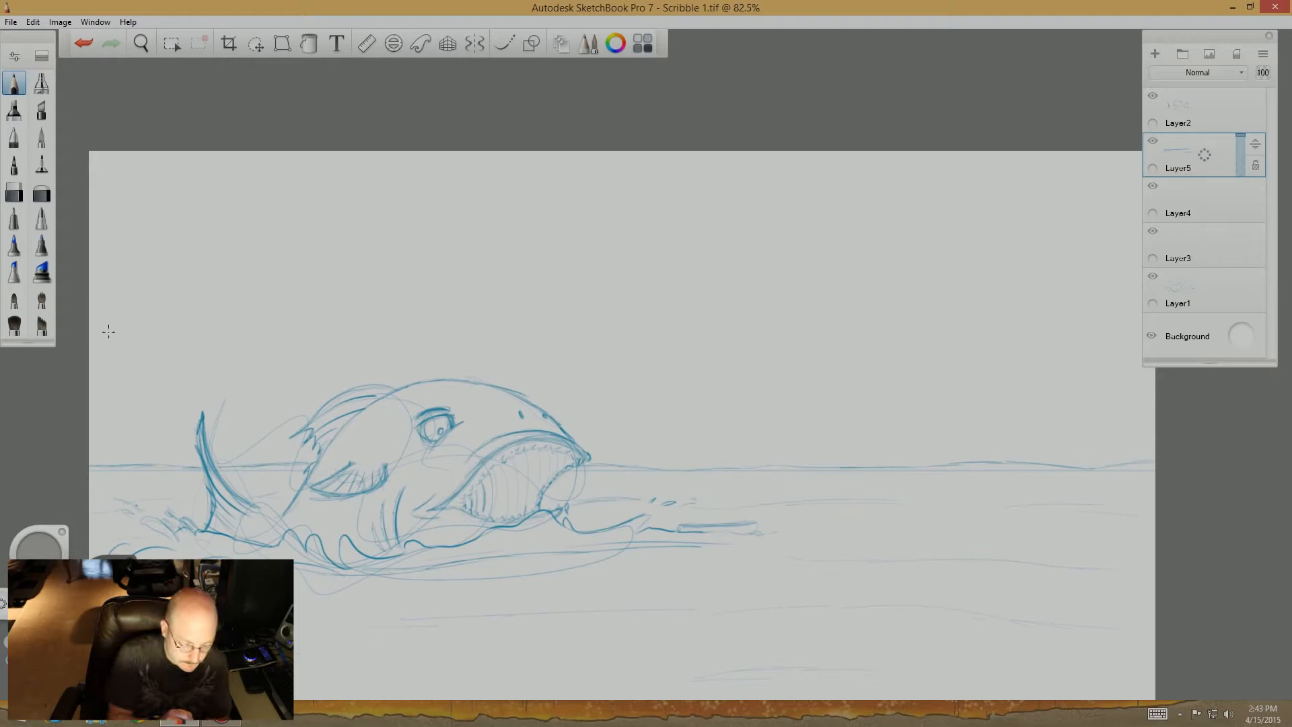
left_click(1153, 54)
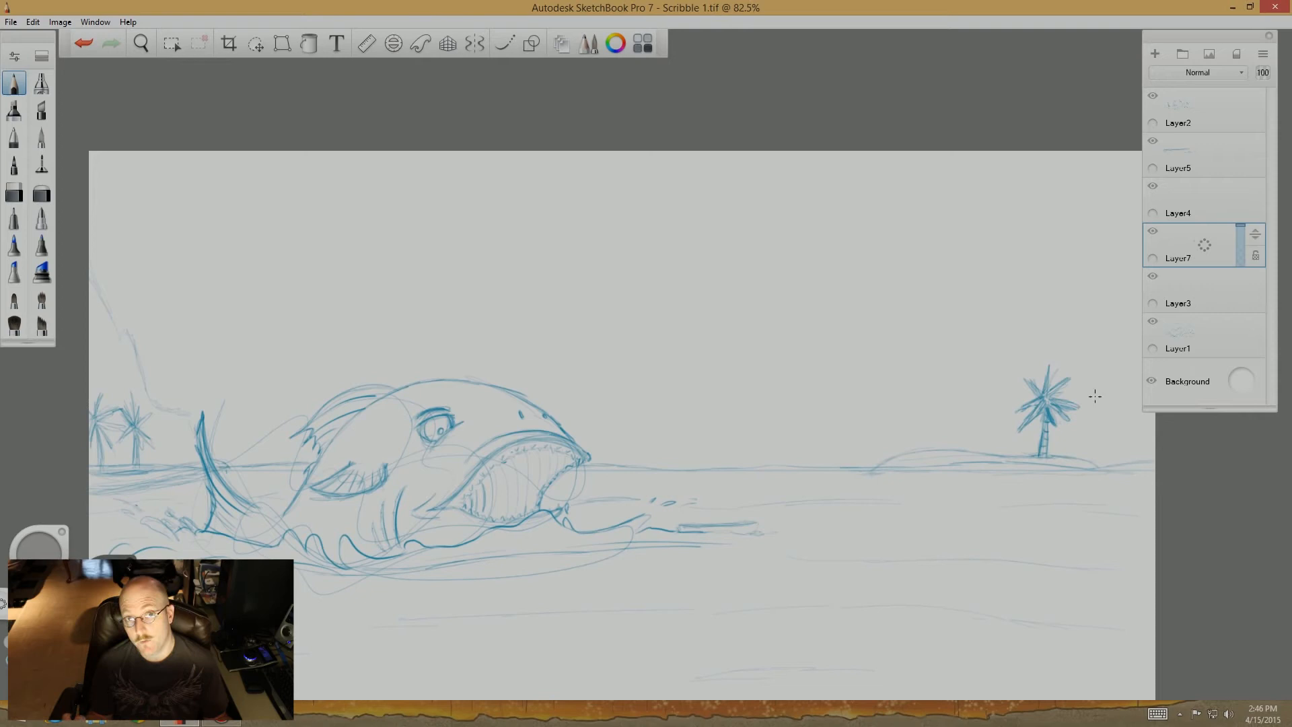
Draw a bolder horizontal wake stroke beneath the monster's mouth toward the island.
left_click_drag(852, 466, 1120, 473)
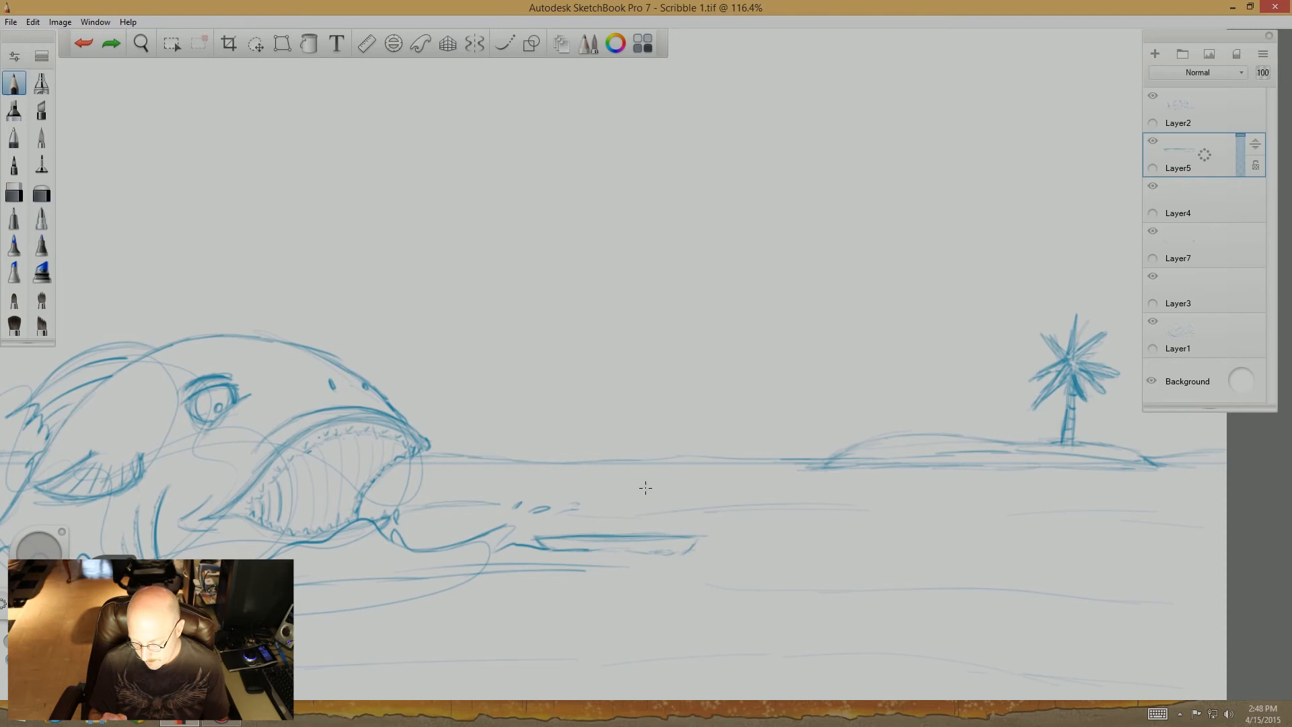
Sketch the slanted mast and sail frame above the hull, then curve the sail's outer edge.
left_click_drag(626, 459, 675, 445)
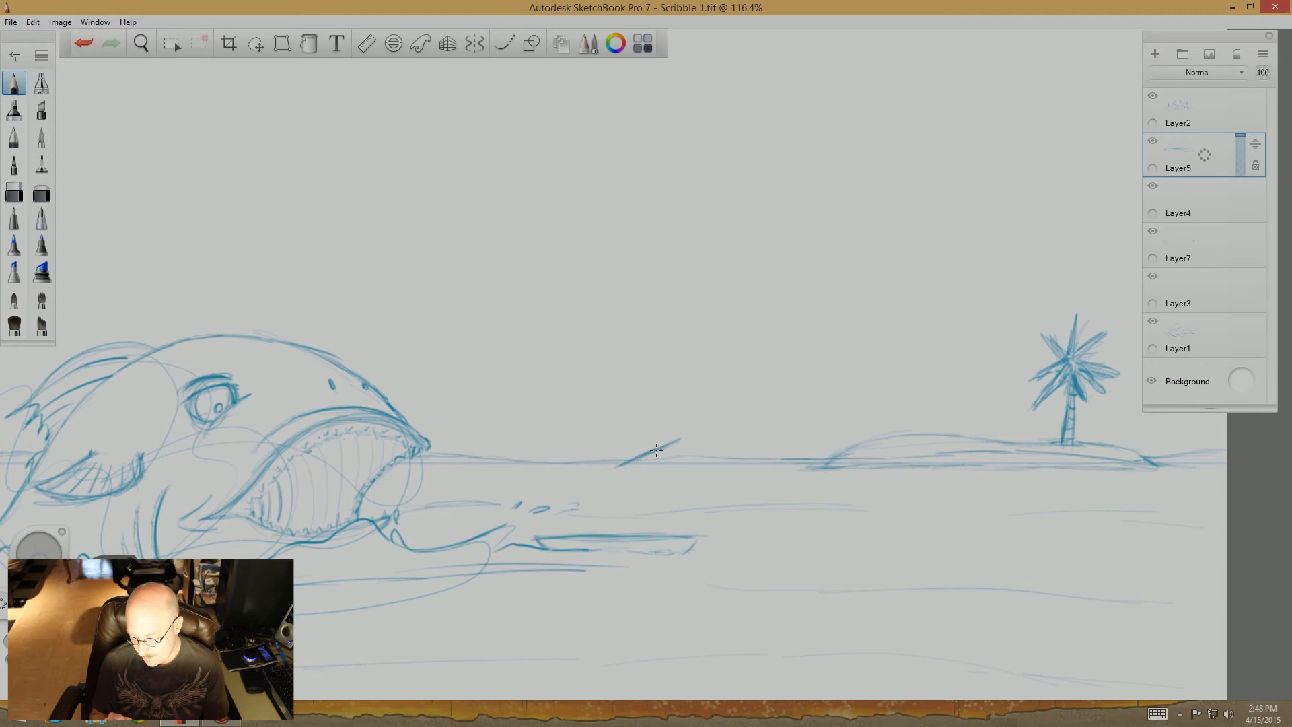
left_click_drag(613, 467, 680, 441)
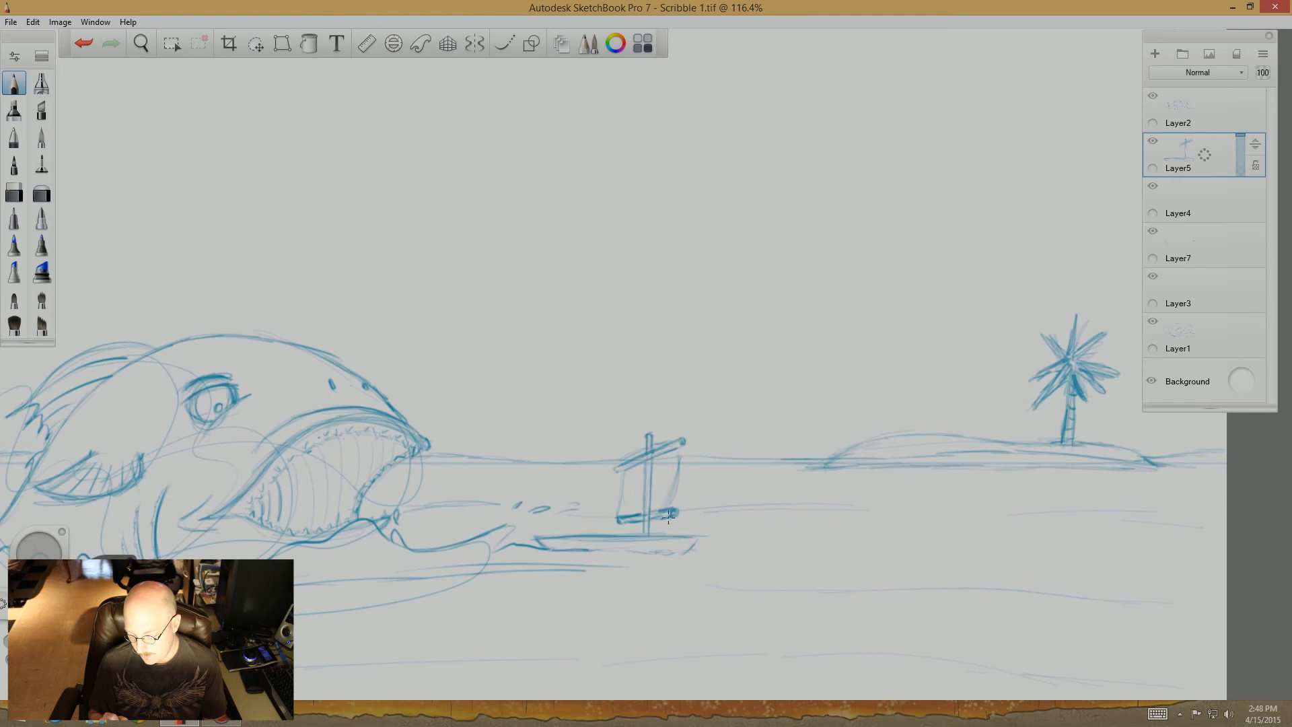
left_click_drag(680, 444, 667, 519)
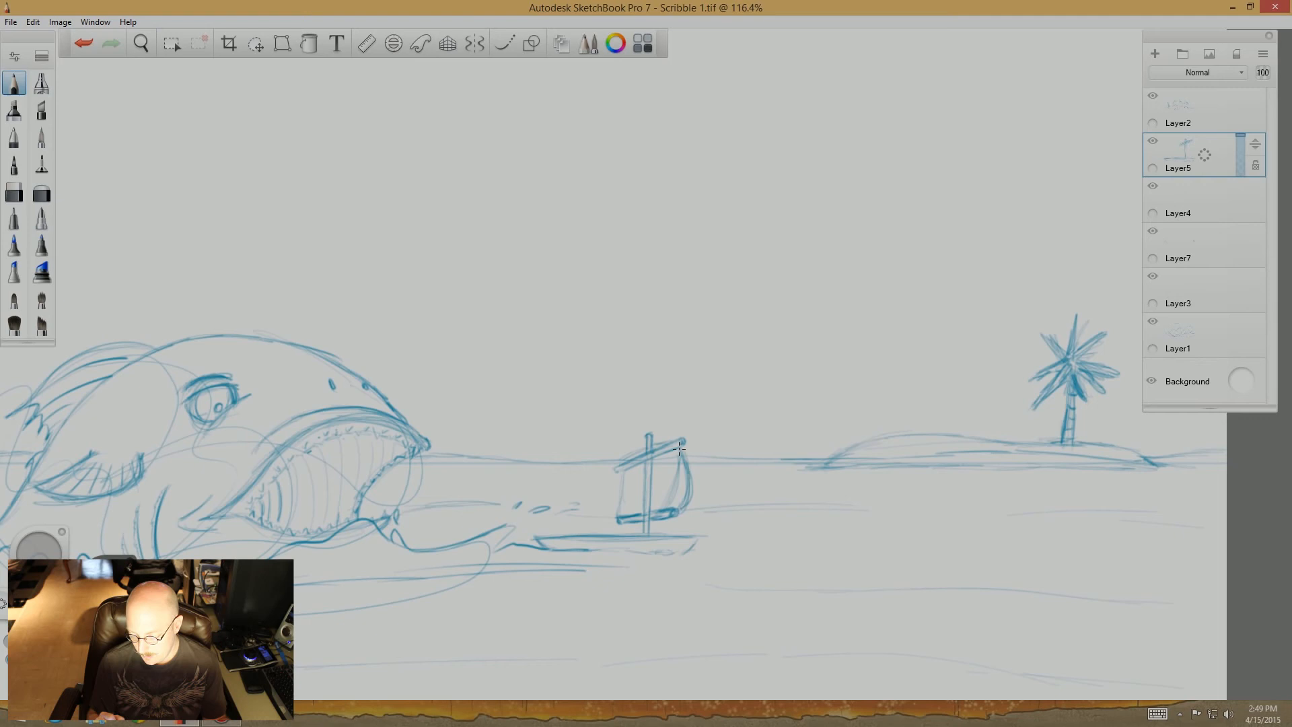